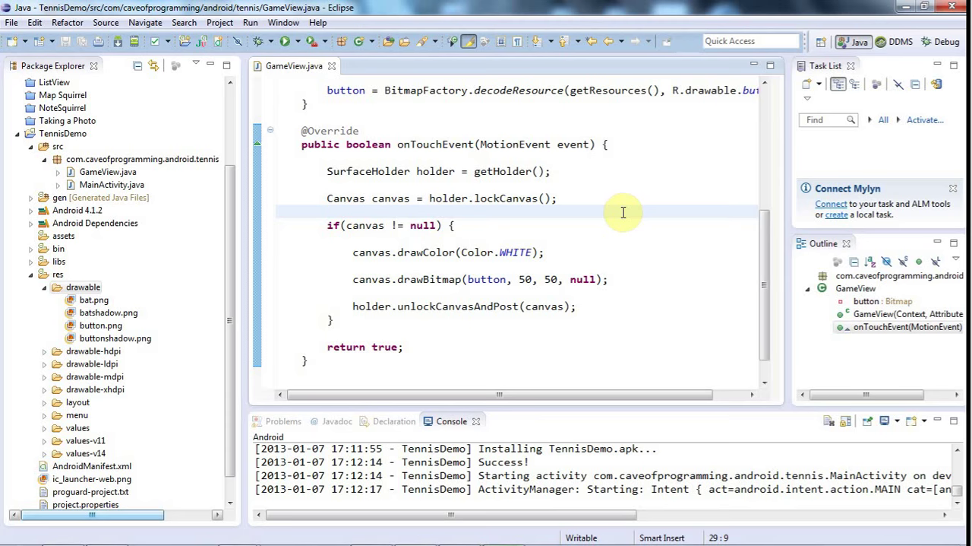
Bring the mirrored phone screen into view showing TennisDemo's red ball on white
left_click(328, 211)
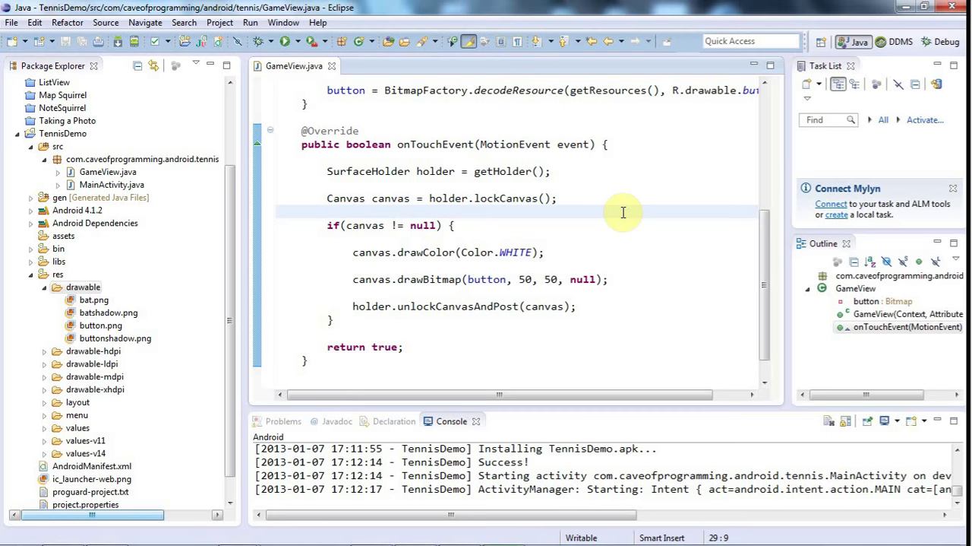
left_click(328, 211)
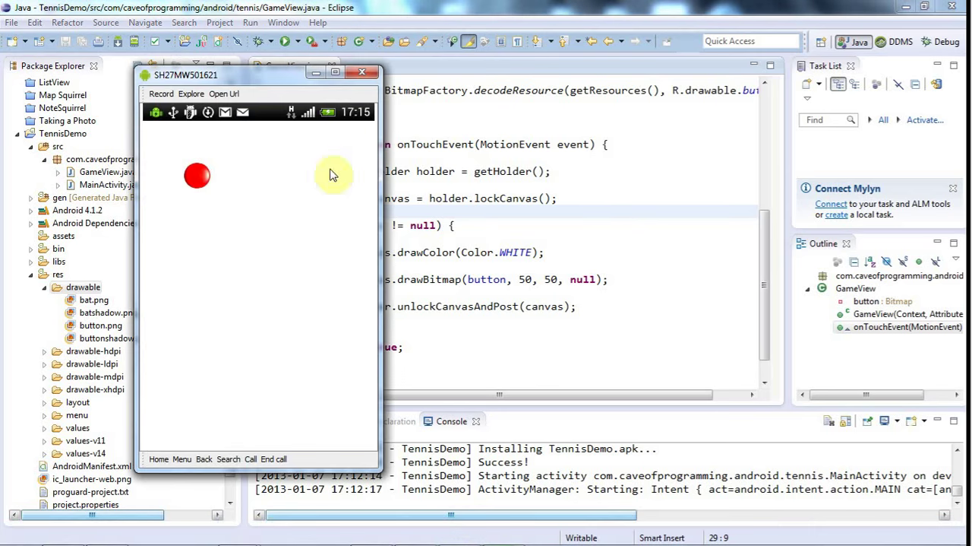
mouse_move(214, 237)
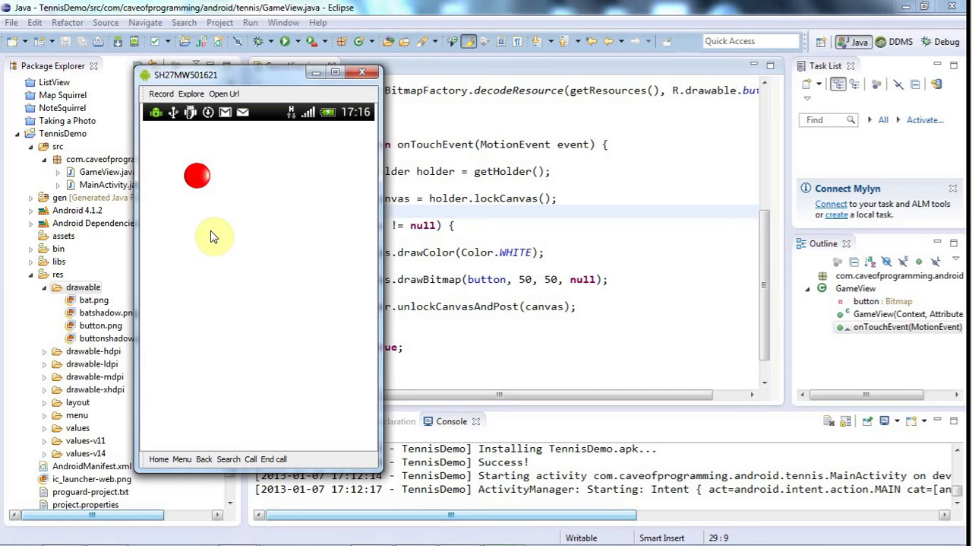
mouse_move(298, 379)
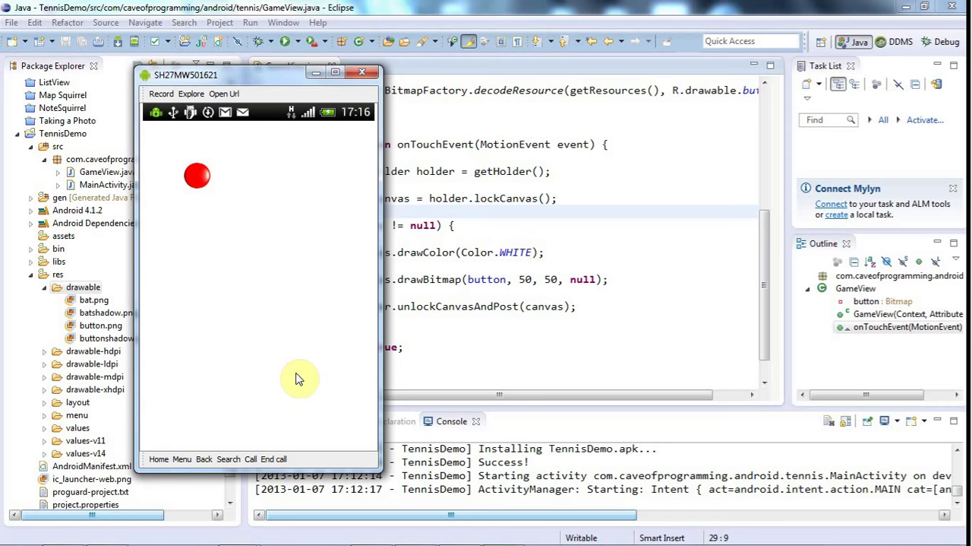
mouse_move(766, 340)
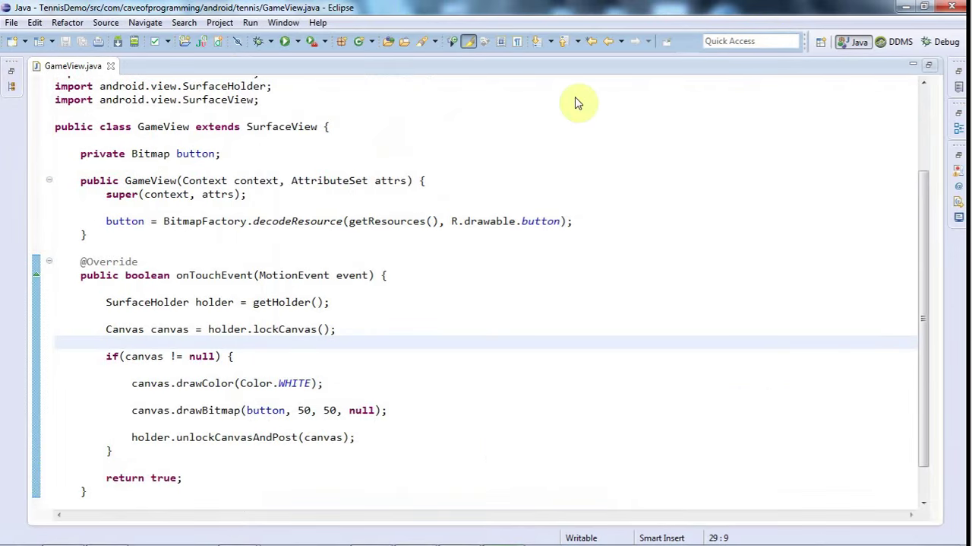
Start a getHolder().ad statement in the GameView constructor, discarding a mistyped addC call
double_click(282, 126)
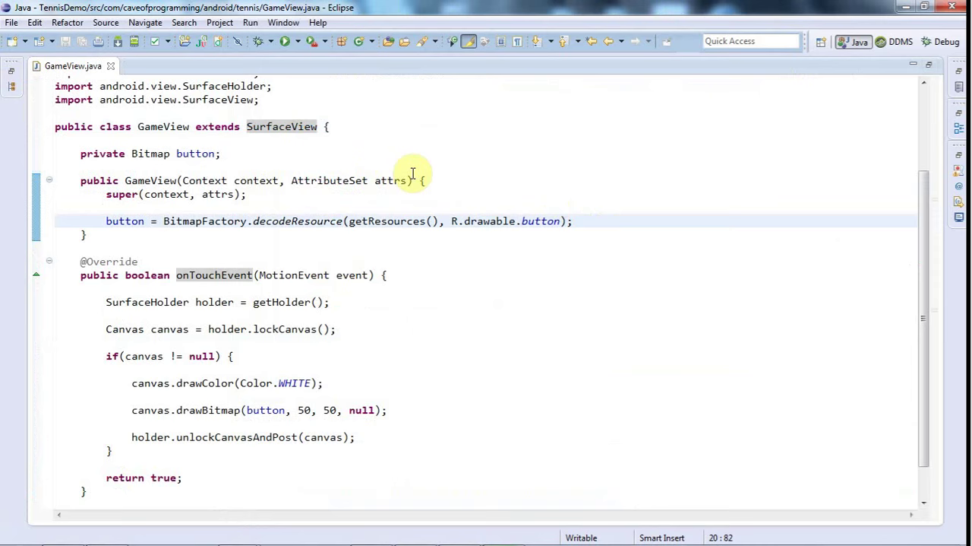
type("s")
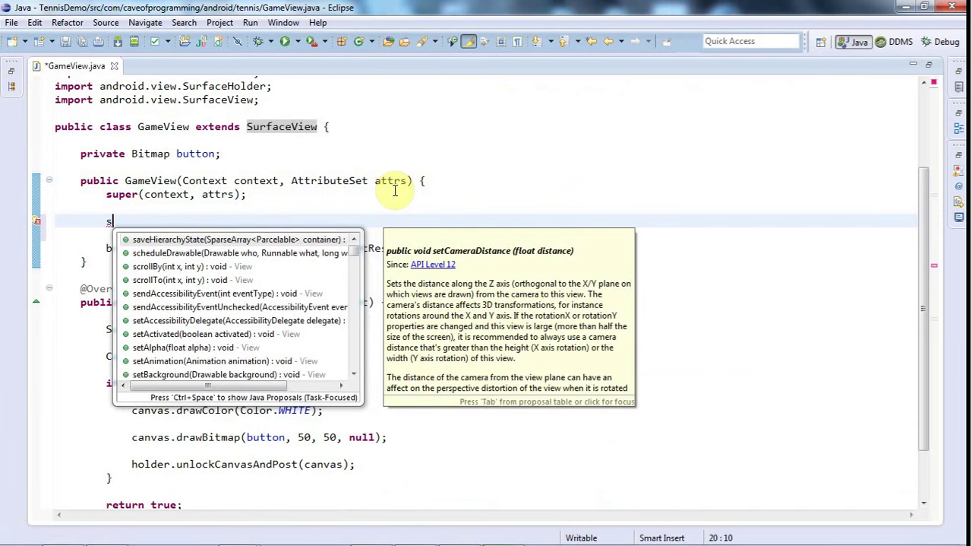
type("addC")
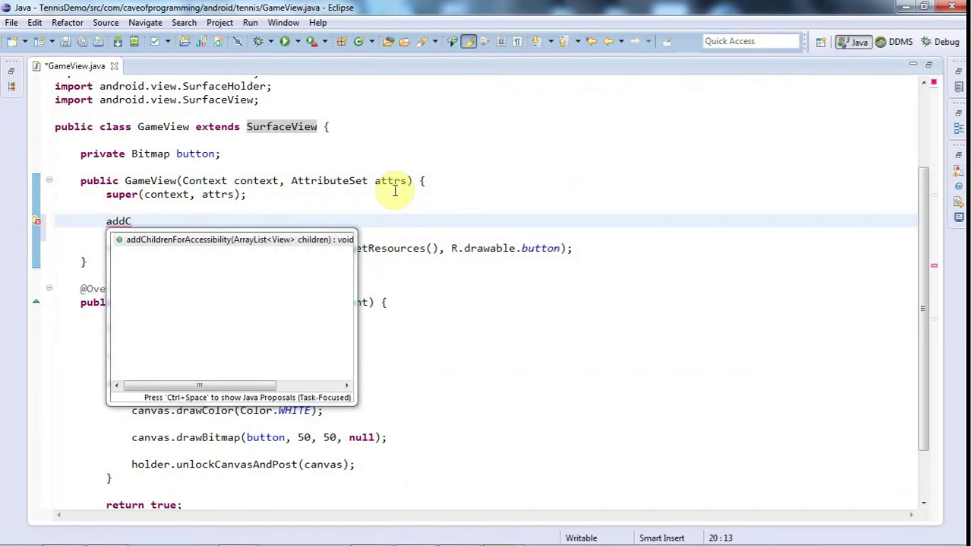
type("s")
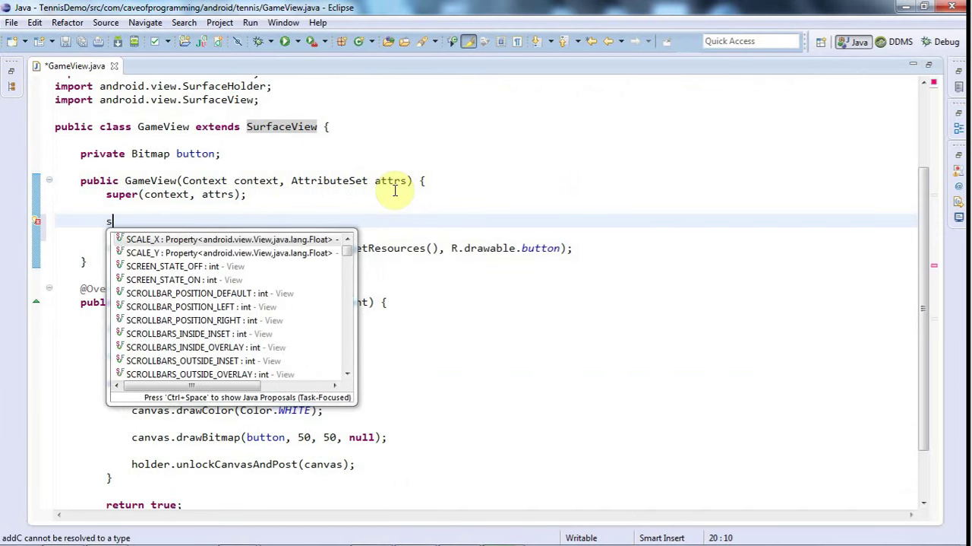
type("etO")
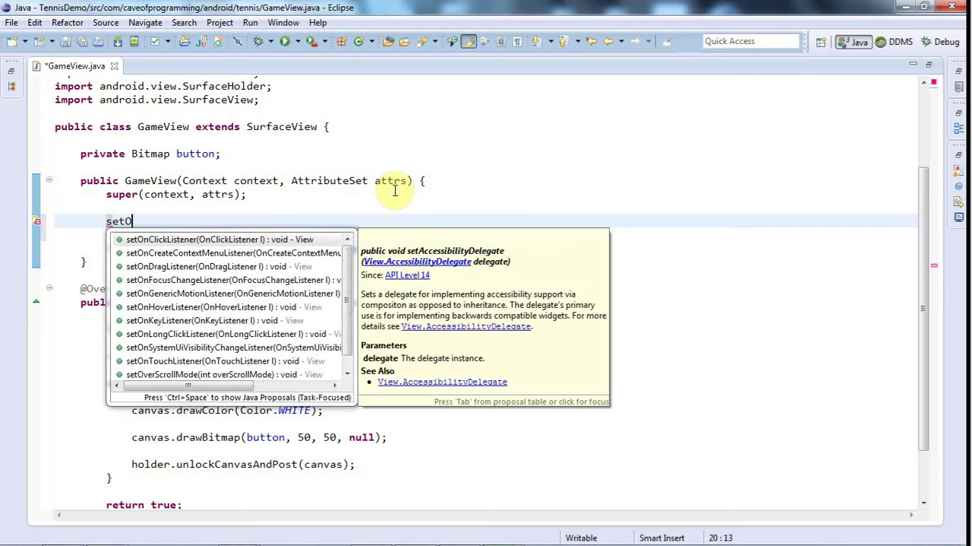
type("n")
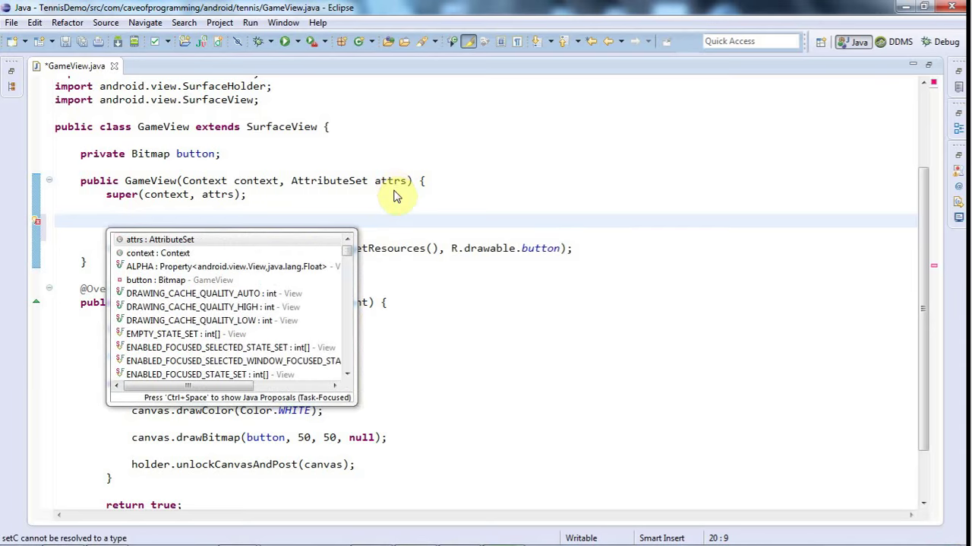
type("addC")
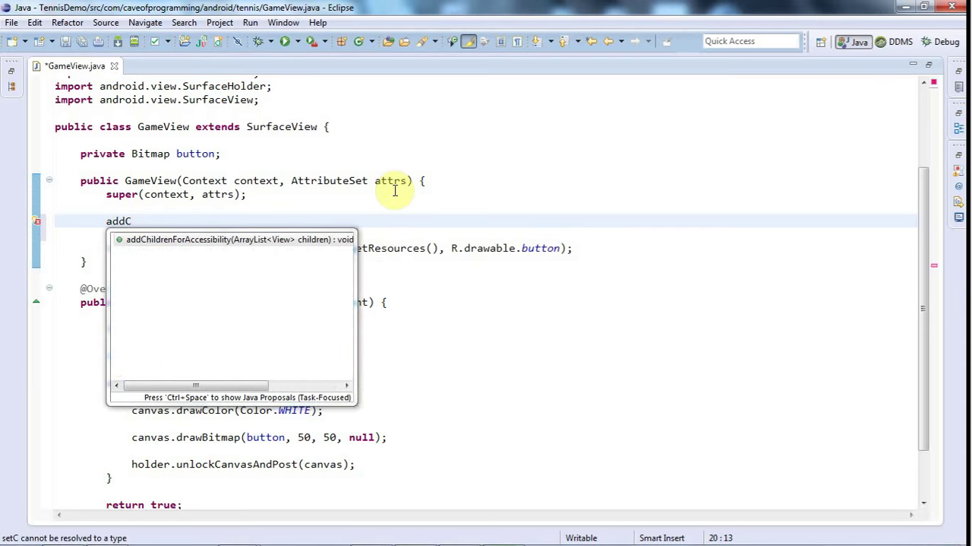
key("Backspace")
type("getHolder(")
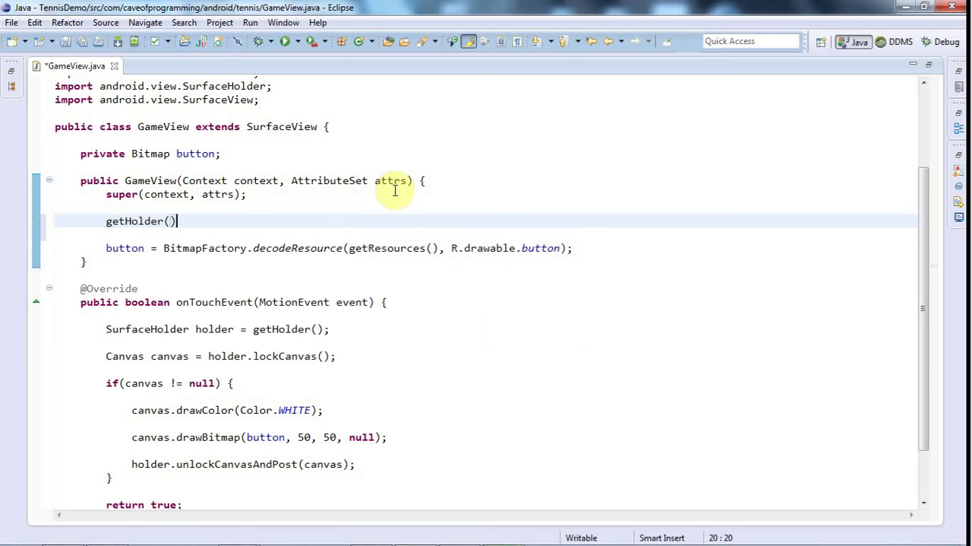
type(".ad")
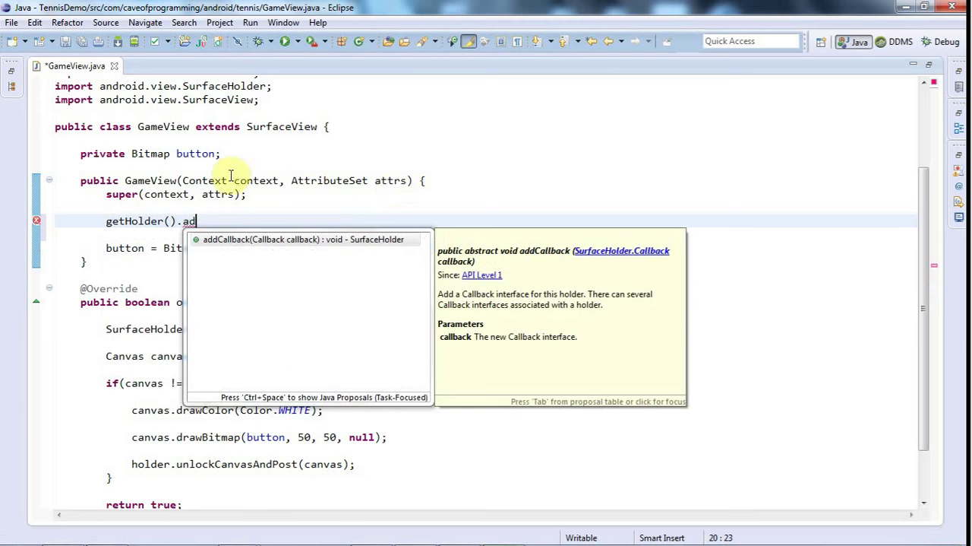
mouse_move(119, 237)
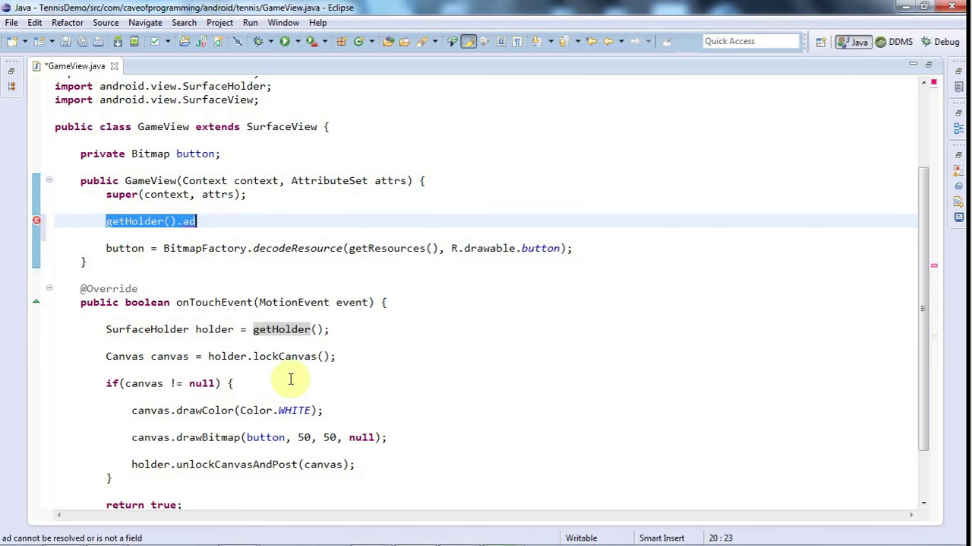
mouse_move(113, 329)
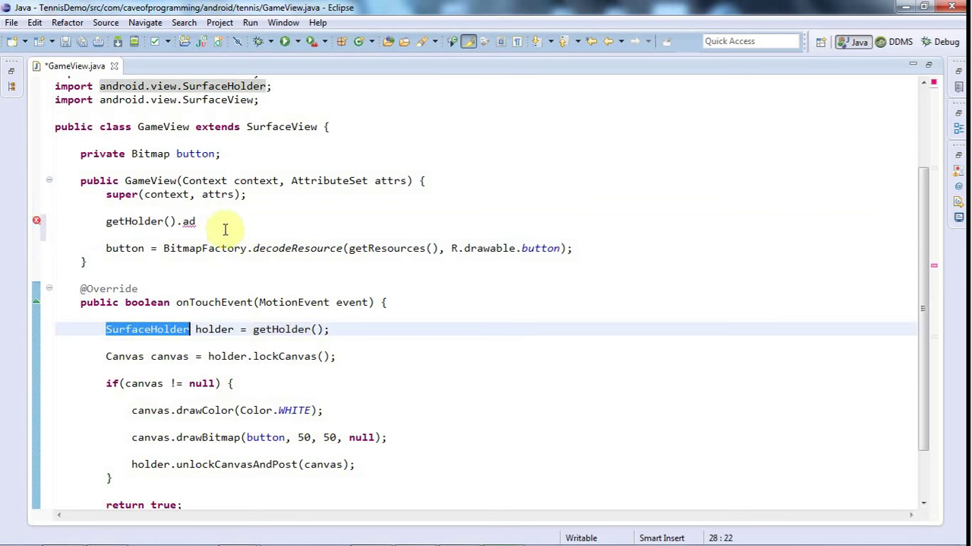
mouse_move(225, 328)
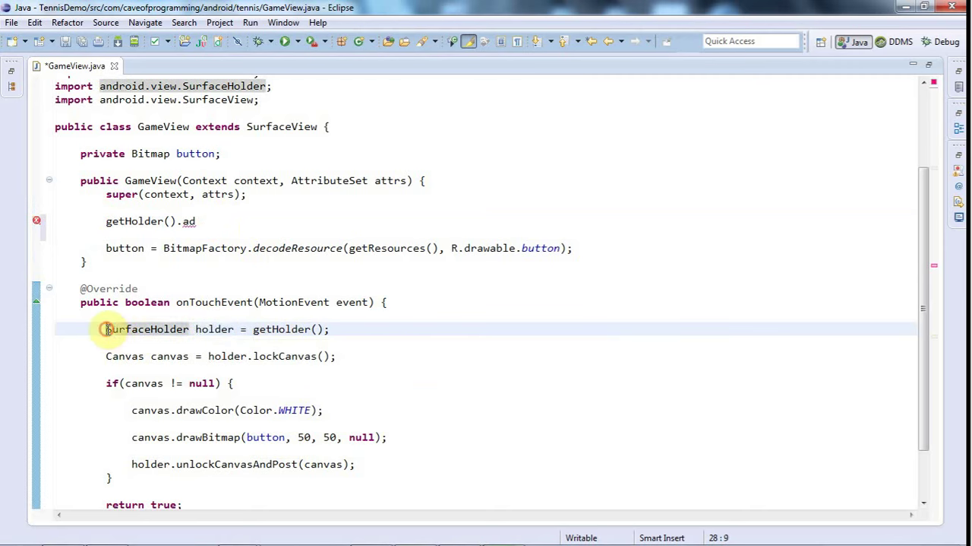
Store getHolder() in a SurfaceHolder, call holder.addCallback(this), and let GameView implement Callback
triple_click(213, 328)
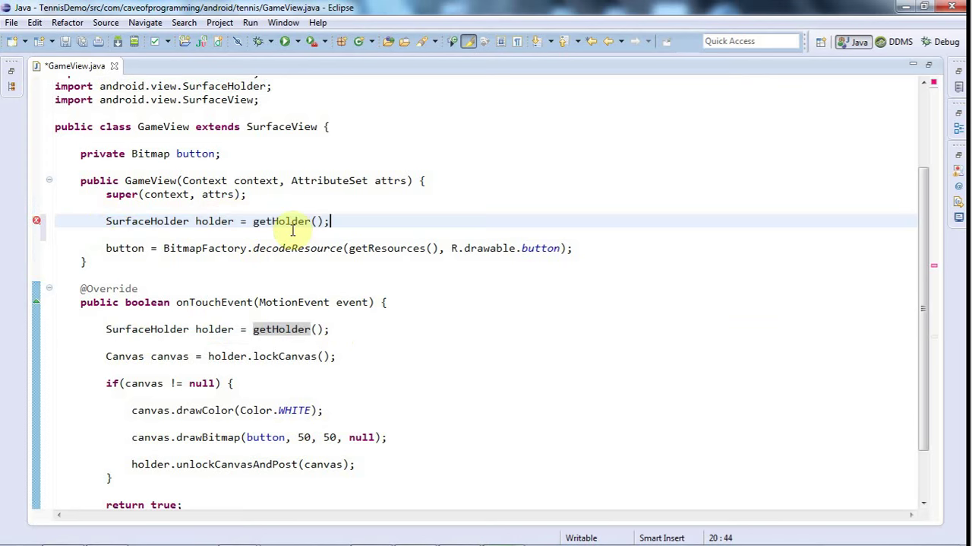
type("holder.addCallback(this);")
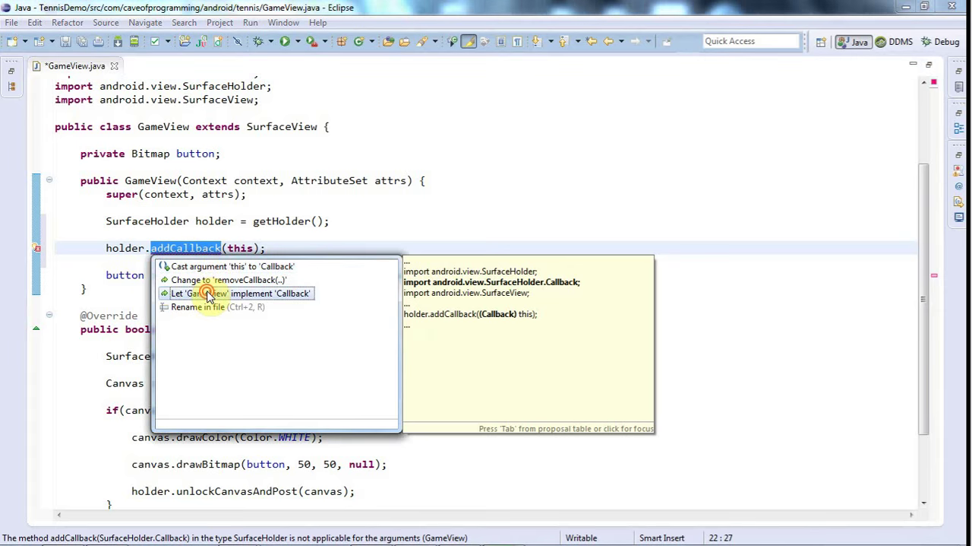
left_click(240, 293)
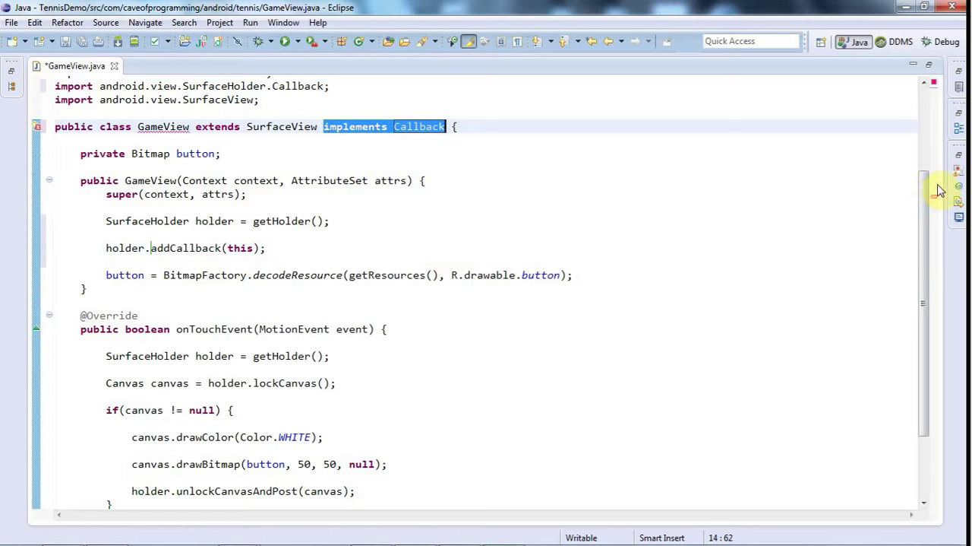
scroll("up", 3)
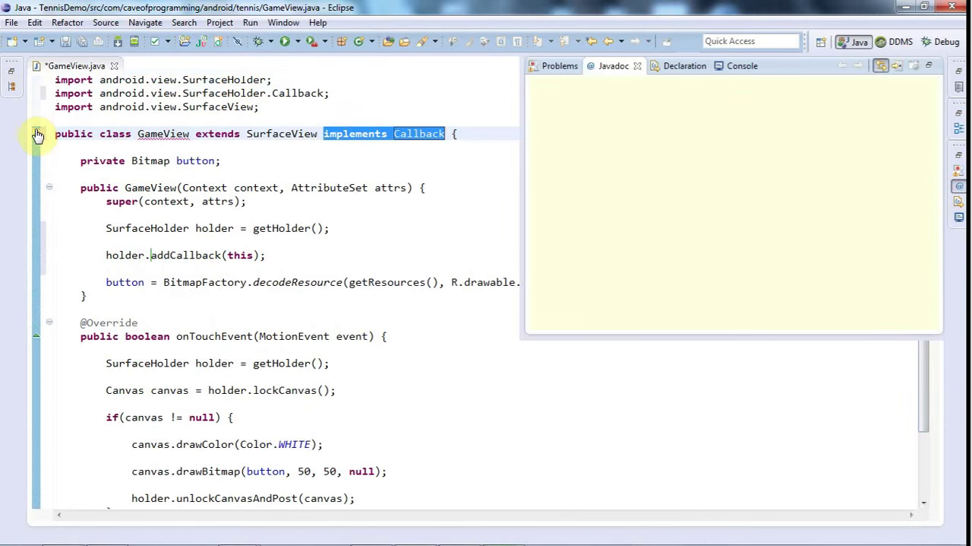
Delete the TODO stub comments from surfaceChanged, surfaceCreated and surfaceDestroyed
left_click(37, 134)
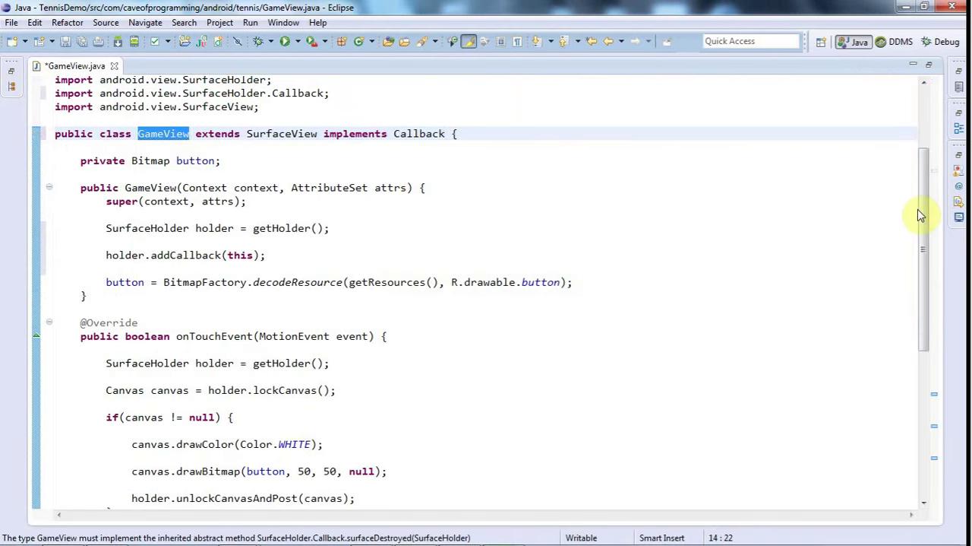
scroll("down", 3)
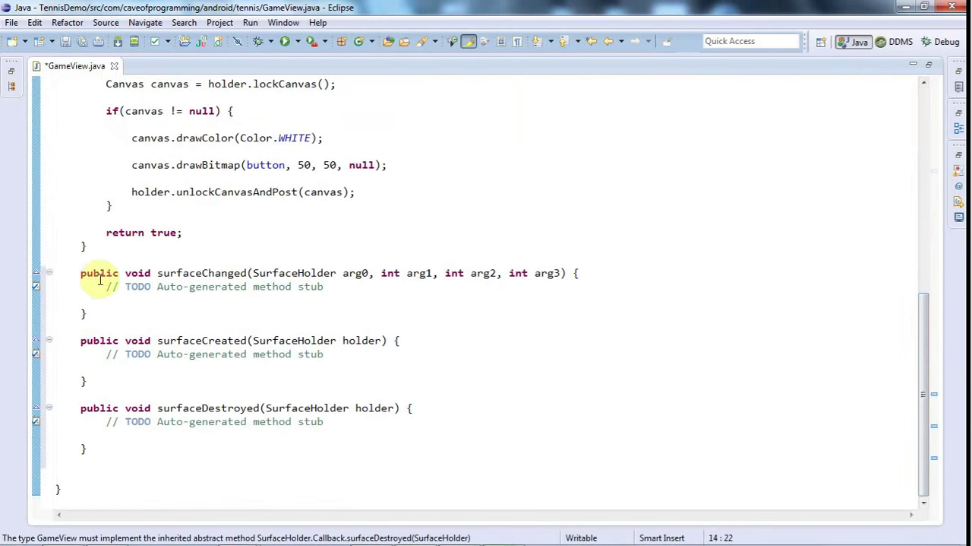
left_click_drag(80, 274, 85, 448)
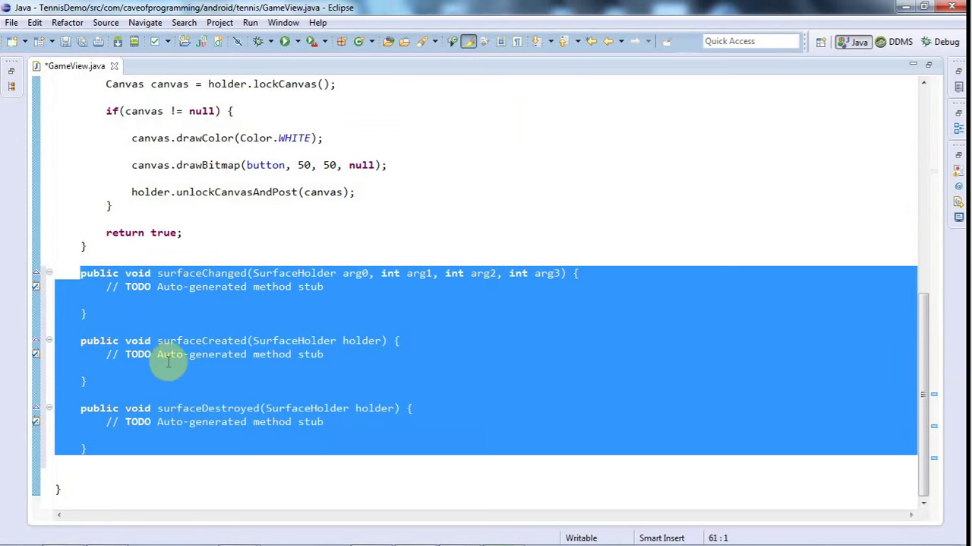
mouse_move(188, 295)
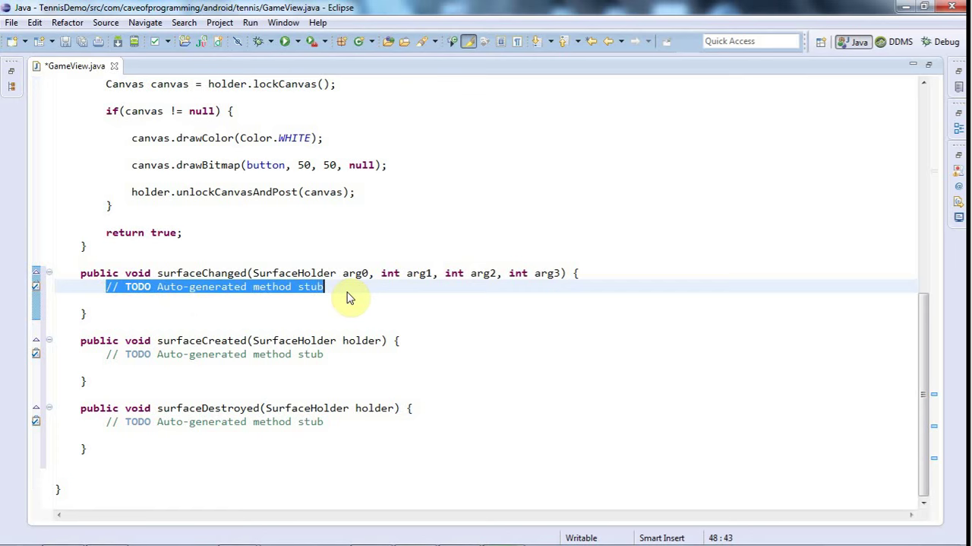
key("Delete")
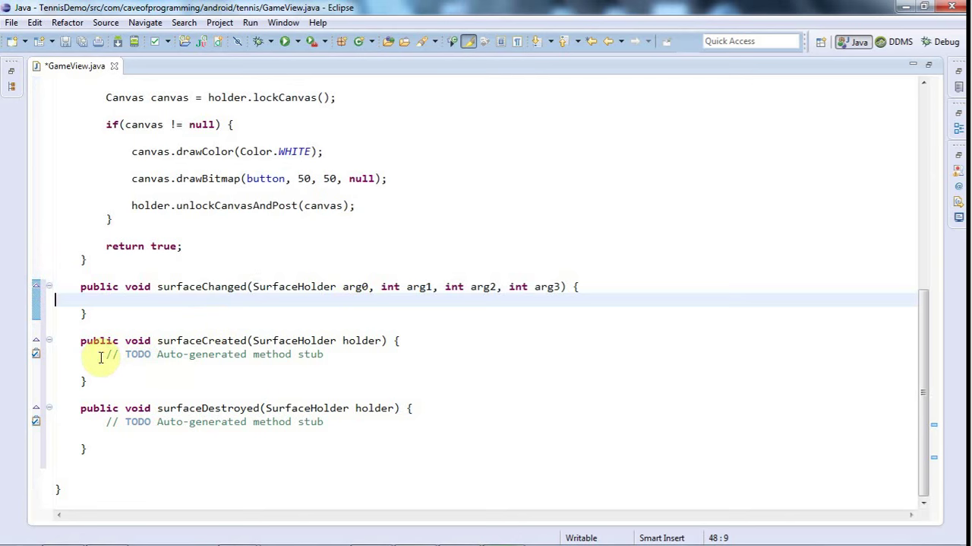
triple_click(213, 353)
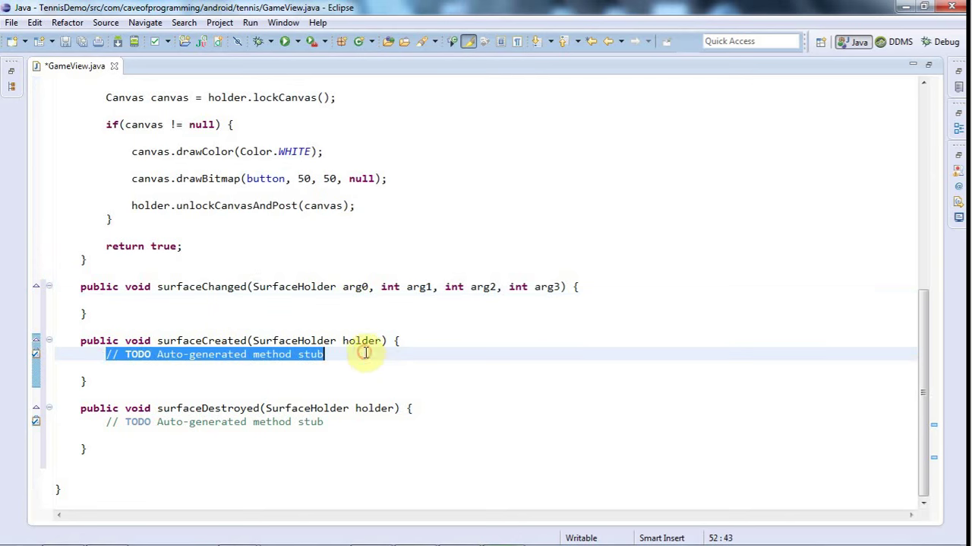
key("Delete")
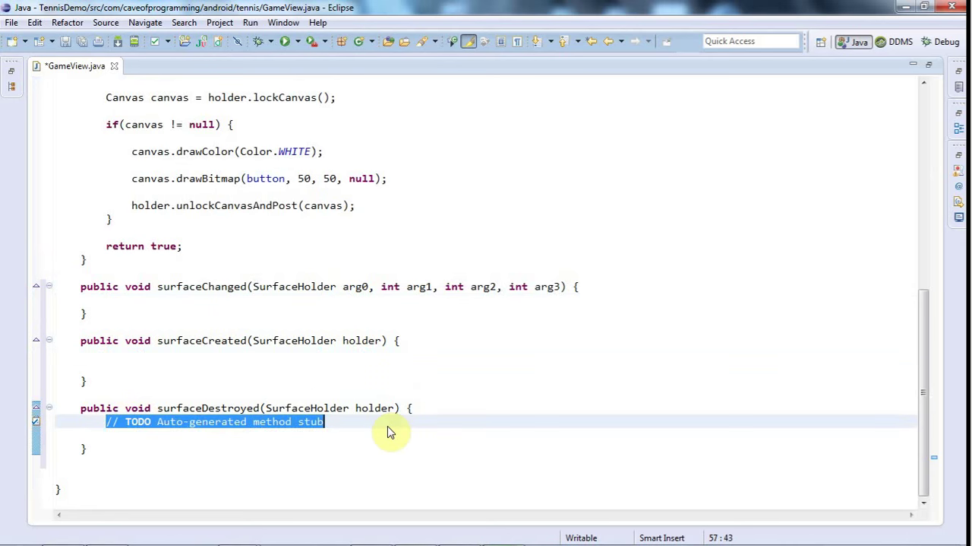
key("Delete")
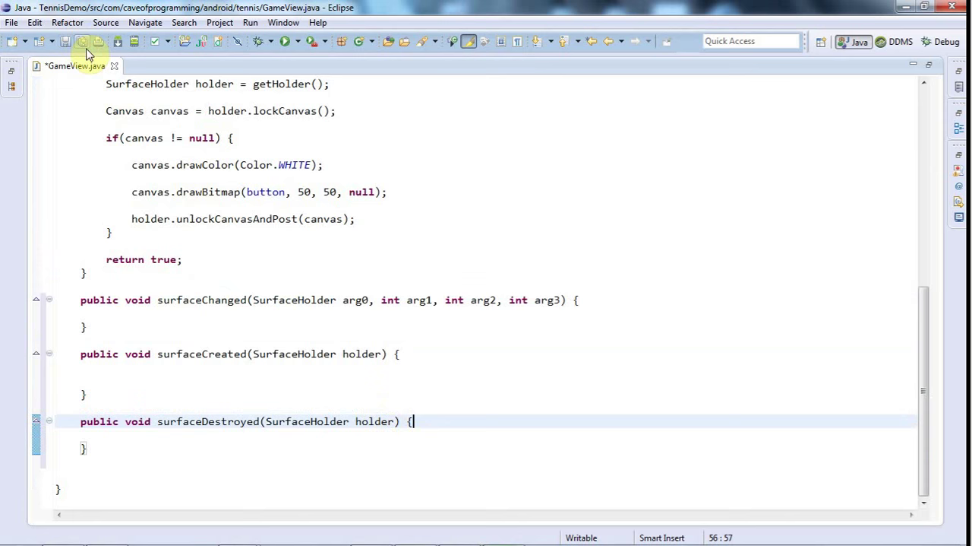
Save GameView.java and position the caret inside surfaceChanged's body
left_click(82, 42)
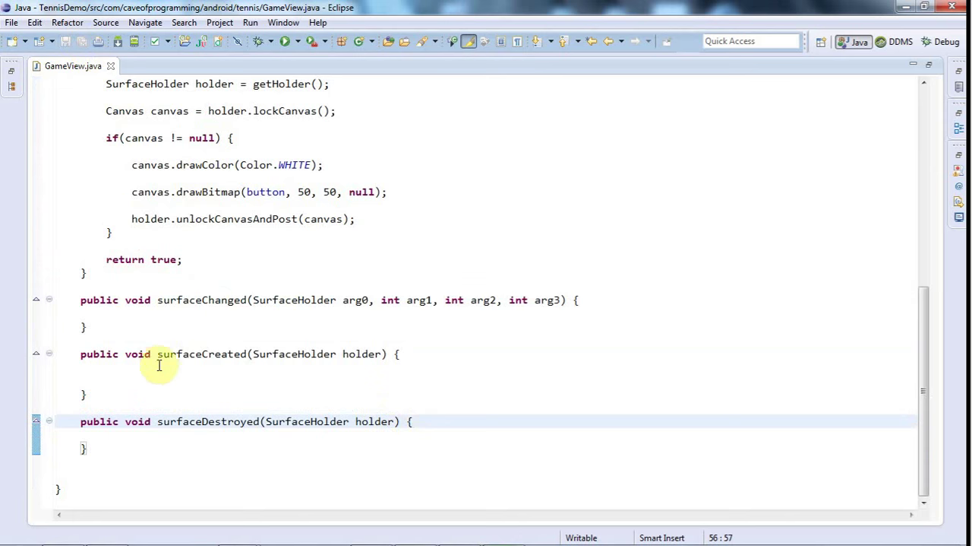
left_click(140, 380)
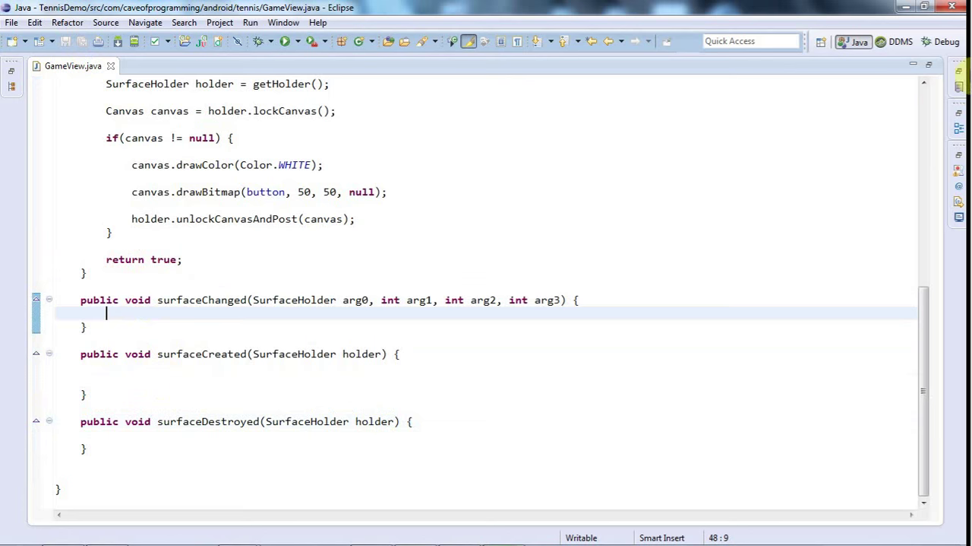
mouse_move(930, 67)
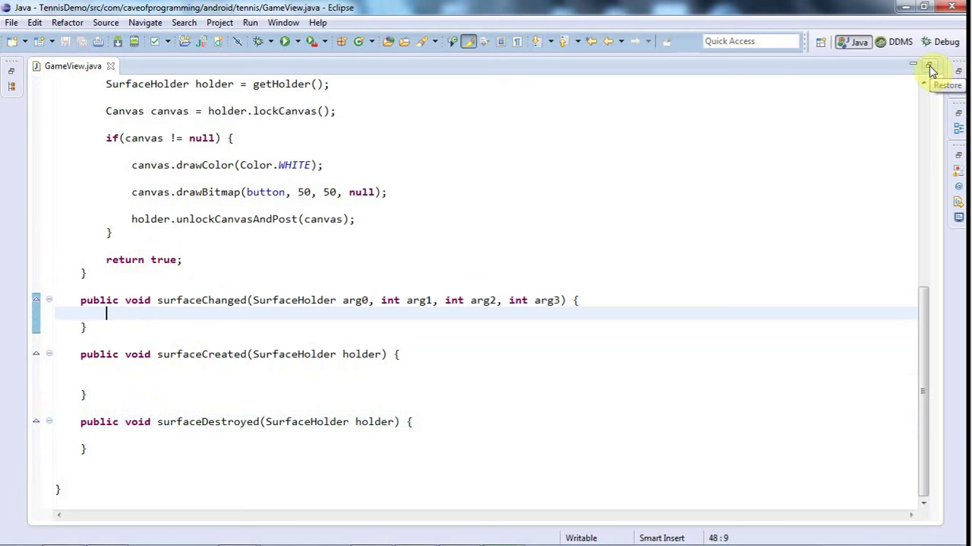
Restore the panels and view the TennisDemo AndroidManifest.xml as raw XML
left_click(930, 69)
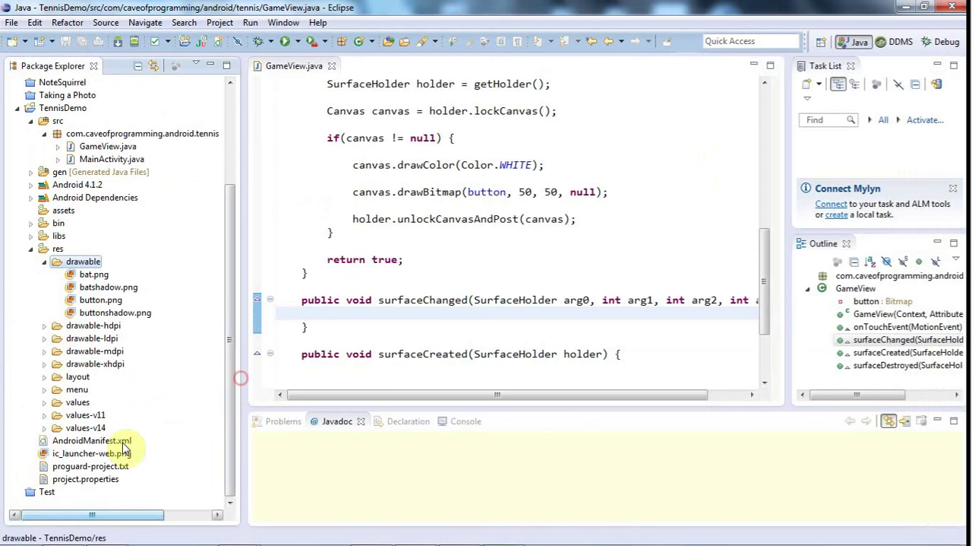
left_click(91, 440)
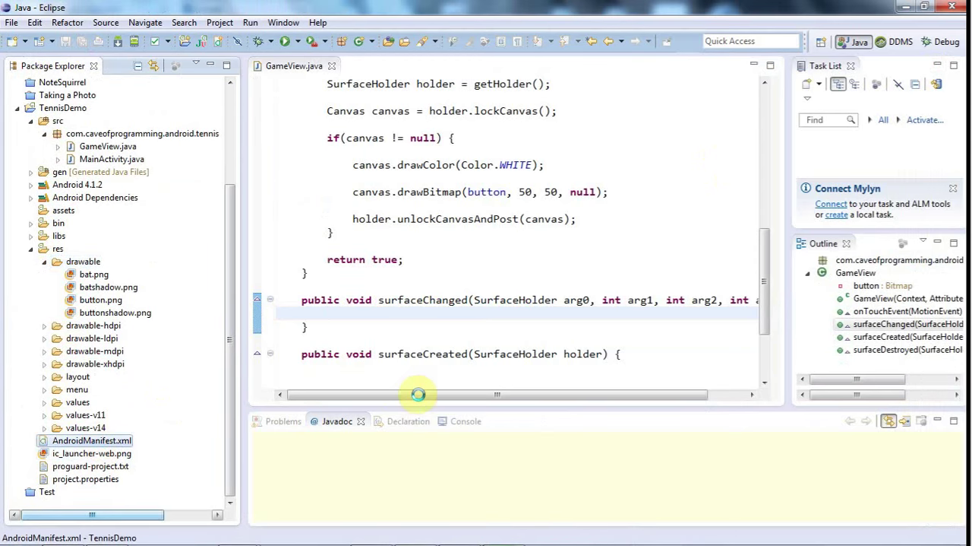
double_click(92, 441)
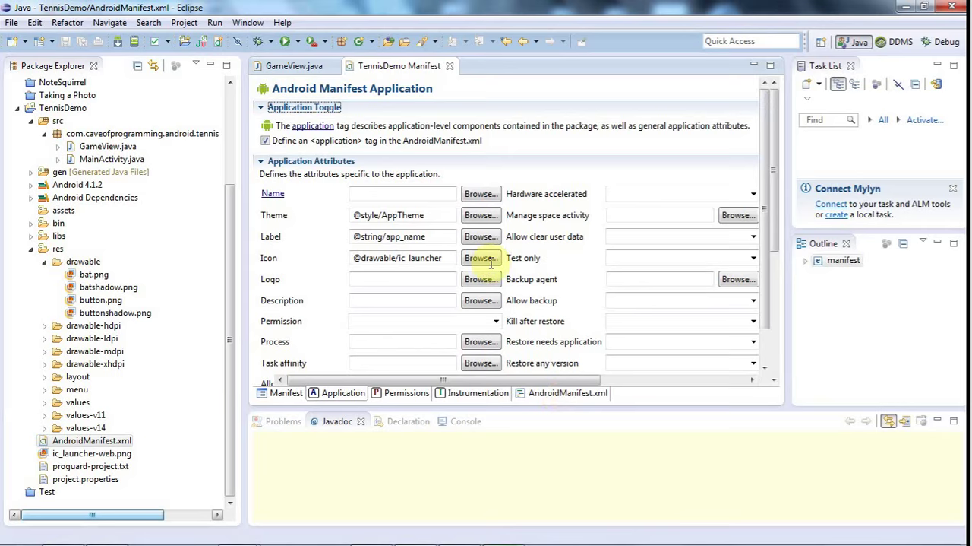
left_click(568, 392)
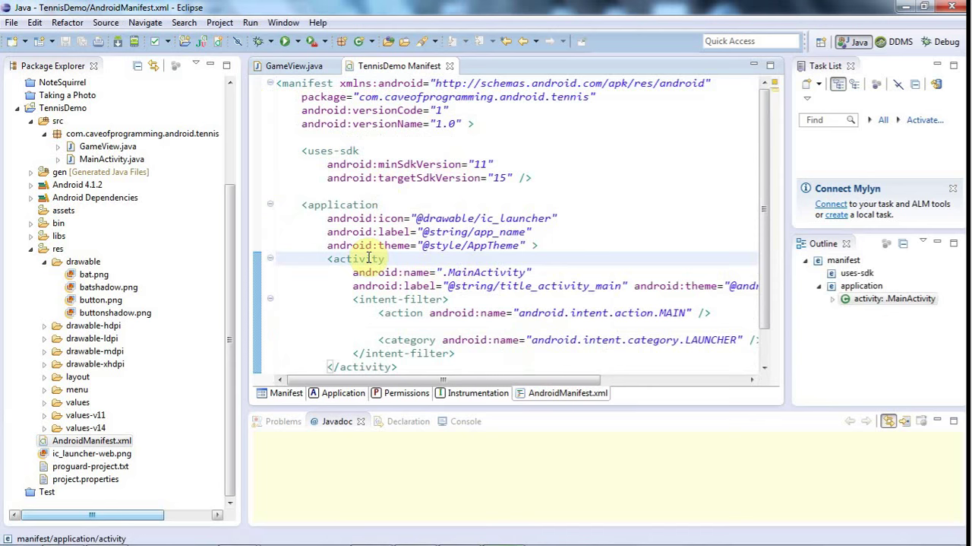
Add android:screenOrientation="portrait" to the MainActivity entry
key("Return")
type("android:screenOrientation=\"\"")
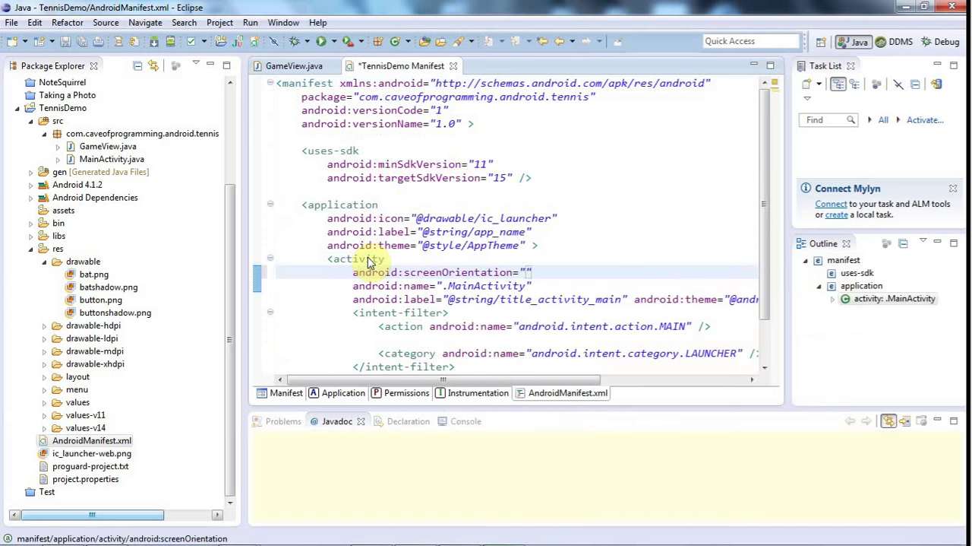
left_click(529, 272)
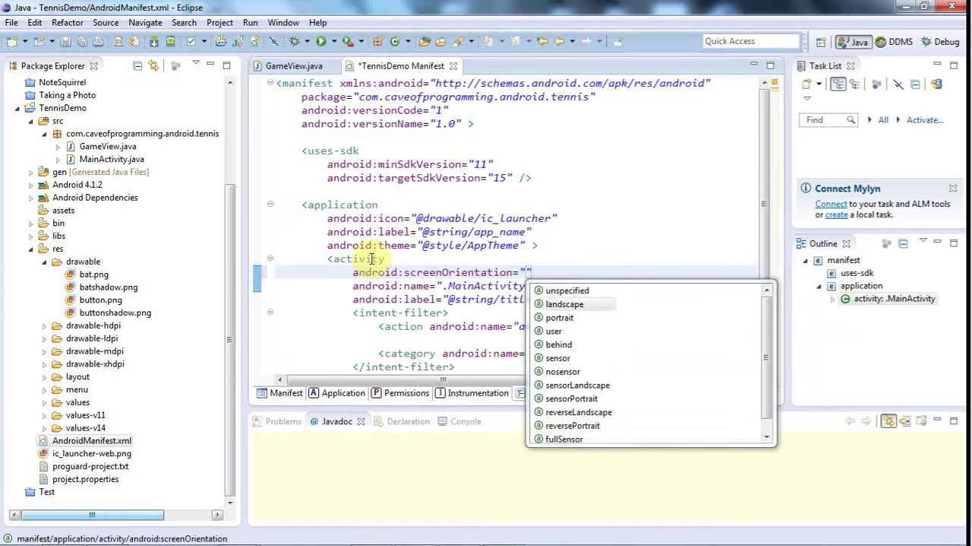
left_click(559, 316)
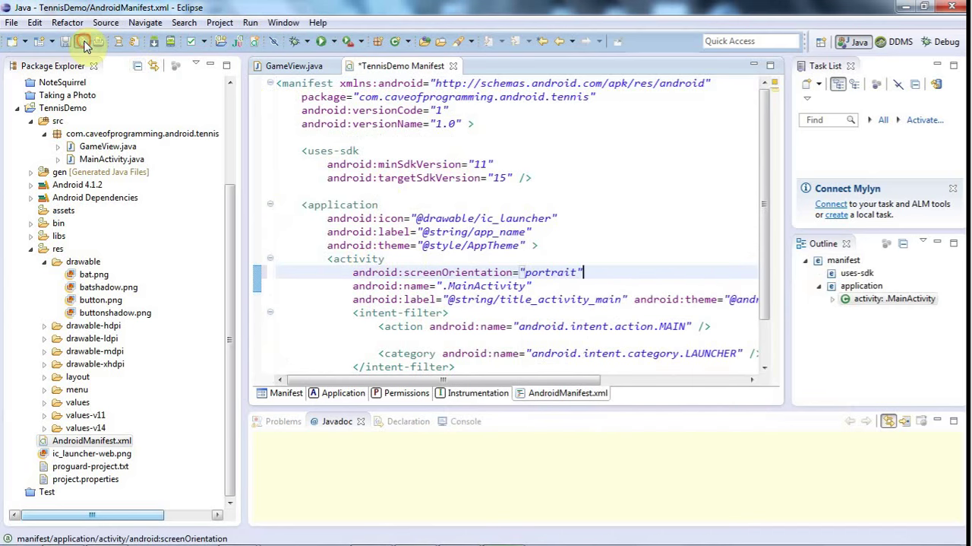
Save the manifest and return to GameView.java at the empty surface callback methods
left_click(295, 65)
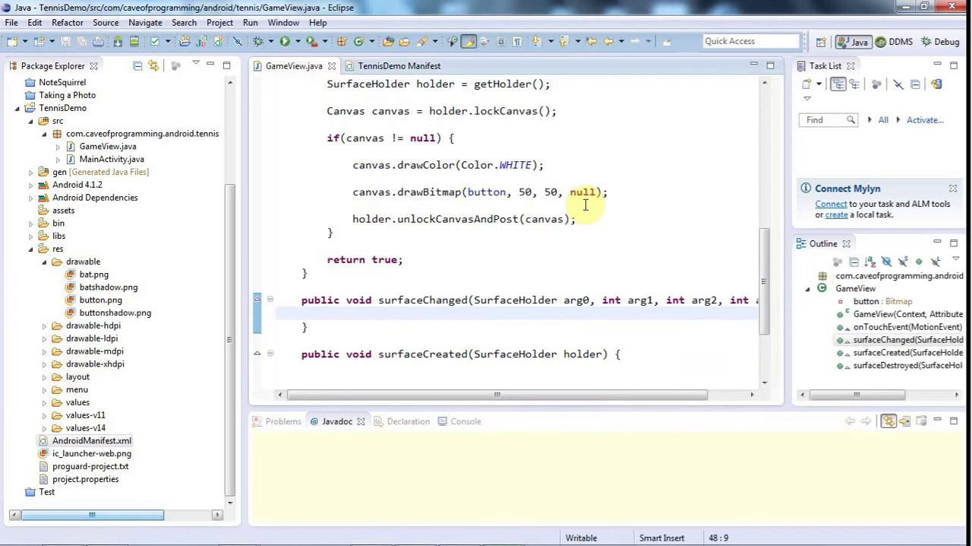
left_click(329, 313)
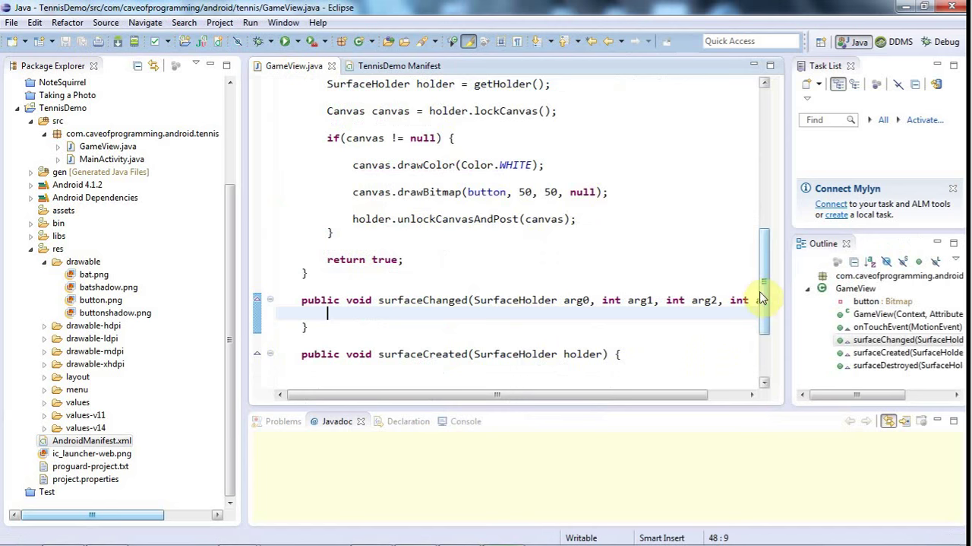
scroll("down", 3)
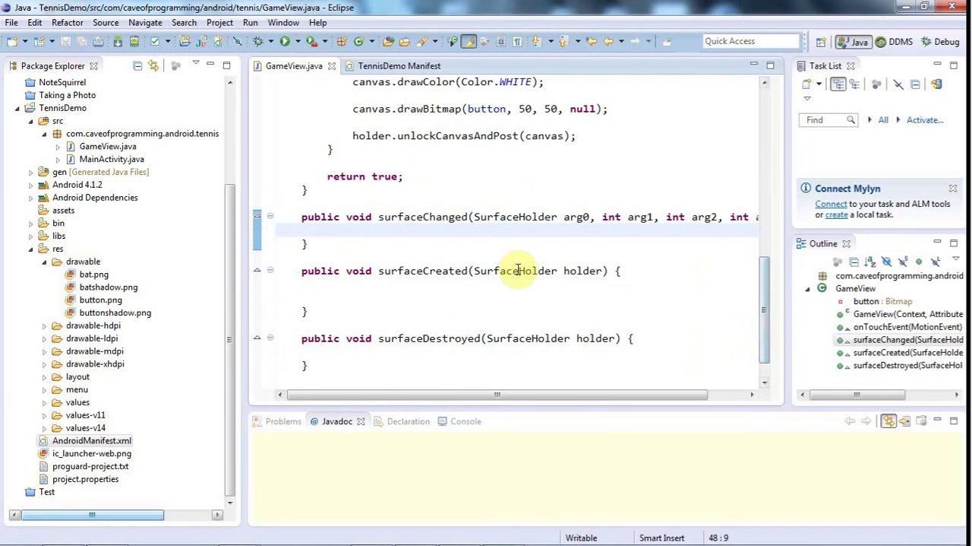
mouse_move(524, 270)
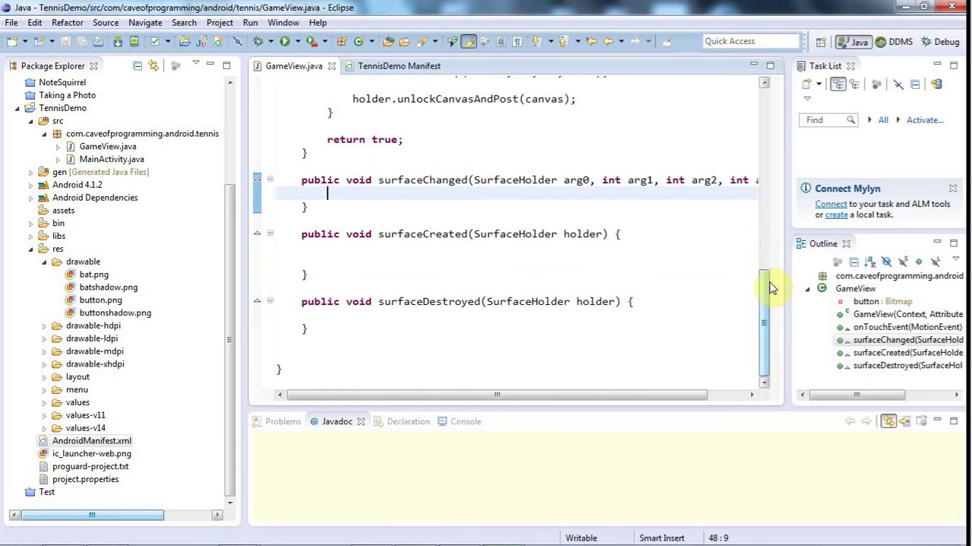
Write Log.d("JWP", ...) lines logging "changed", "created" and "destroyed" in the surface callbacks
type("Log.d")
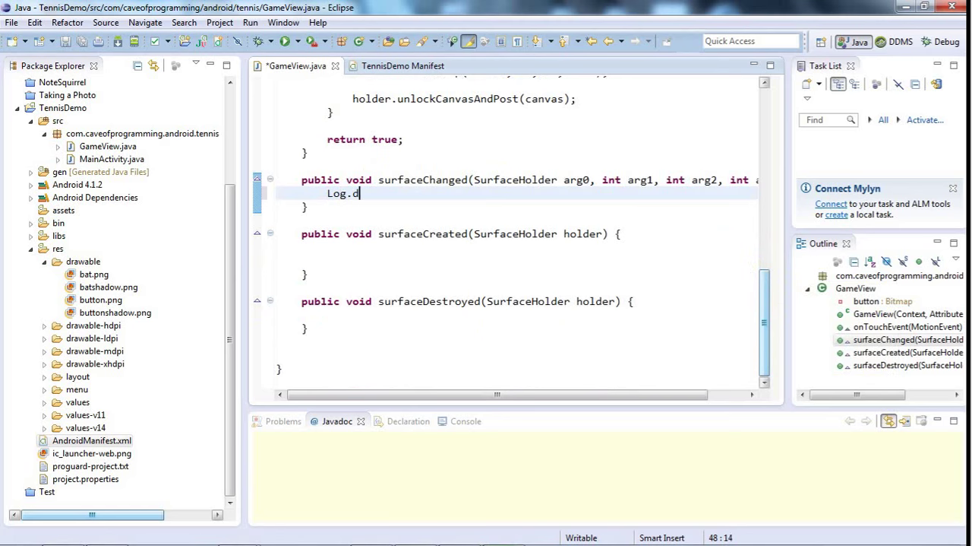
type("(\"JWP\")")
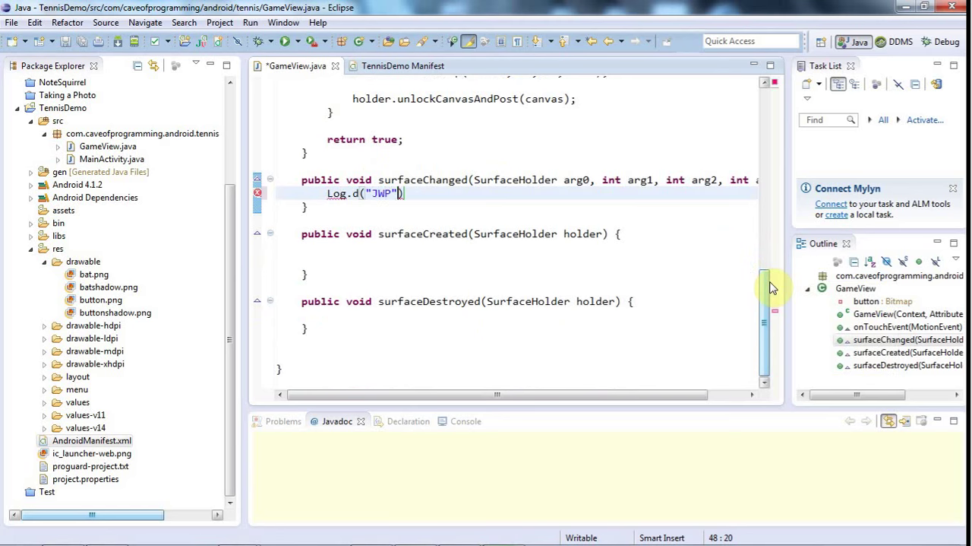
type(", \"")
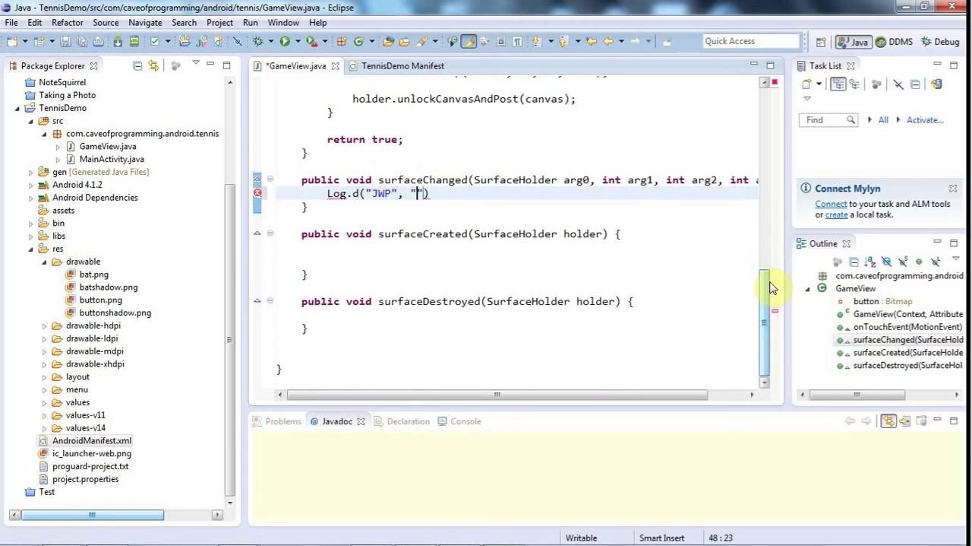
type("changed")
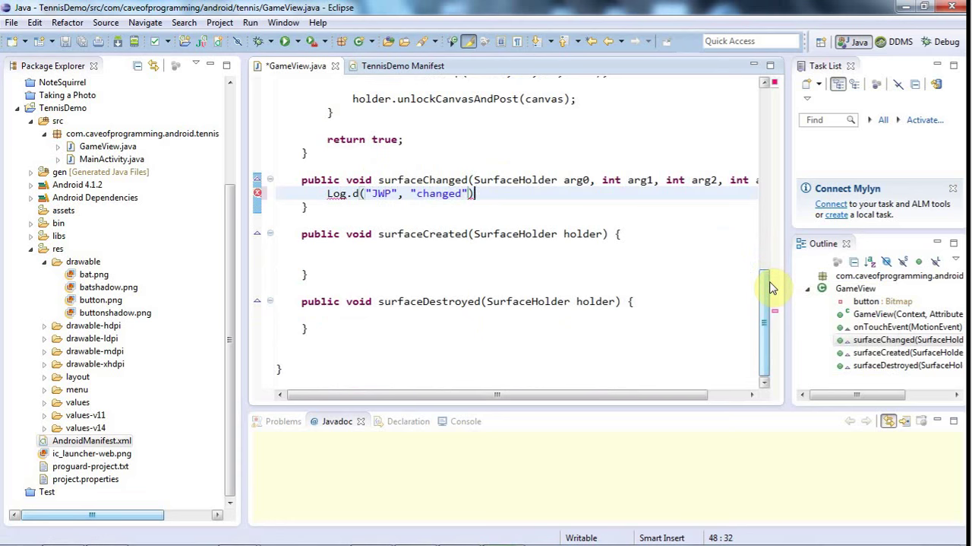
type(";")
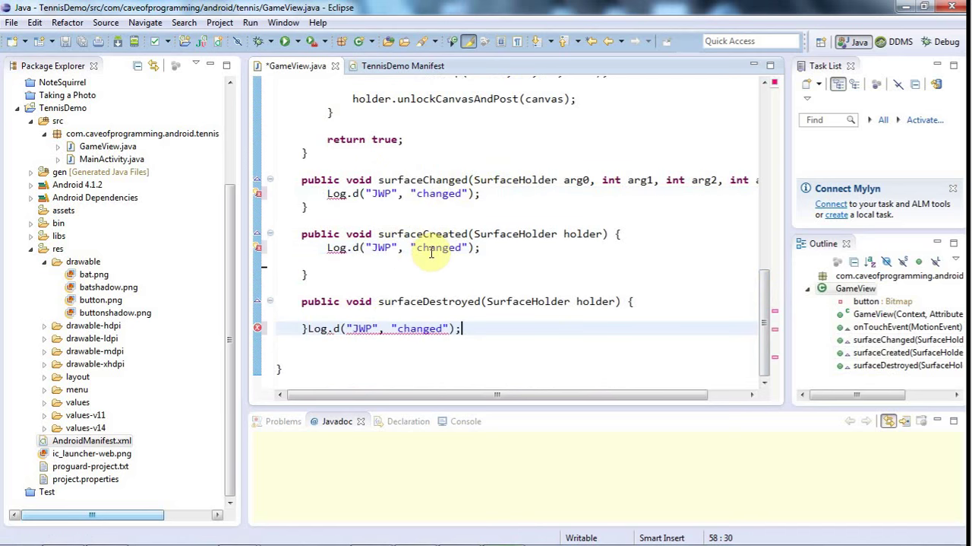
type("crated")
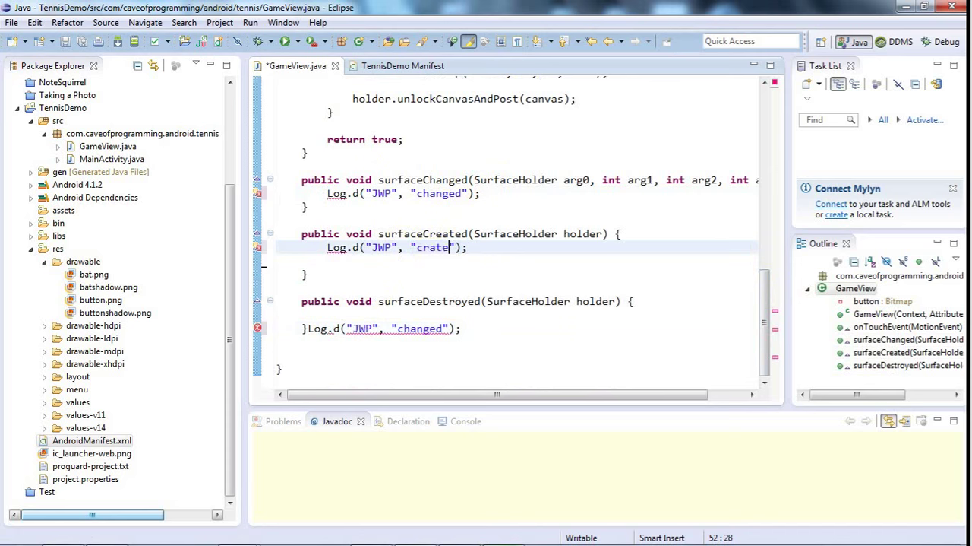
type("d")
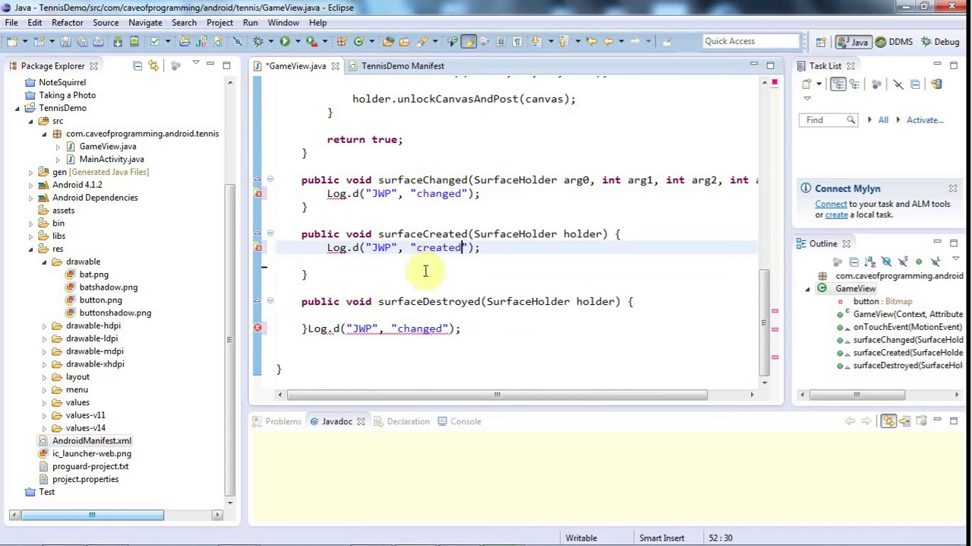
type("des")
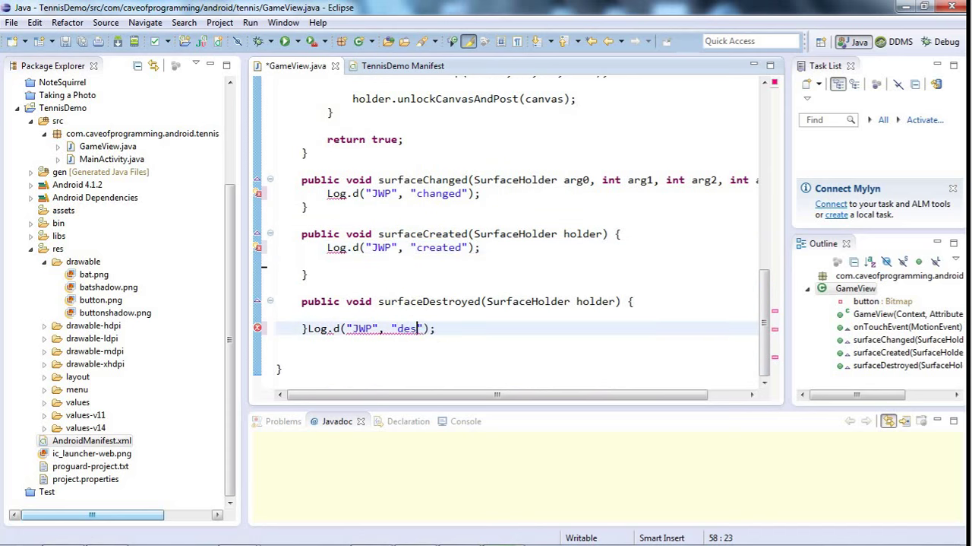
type("troyed")
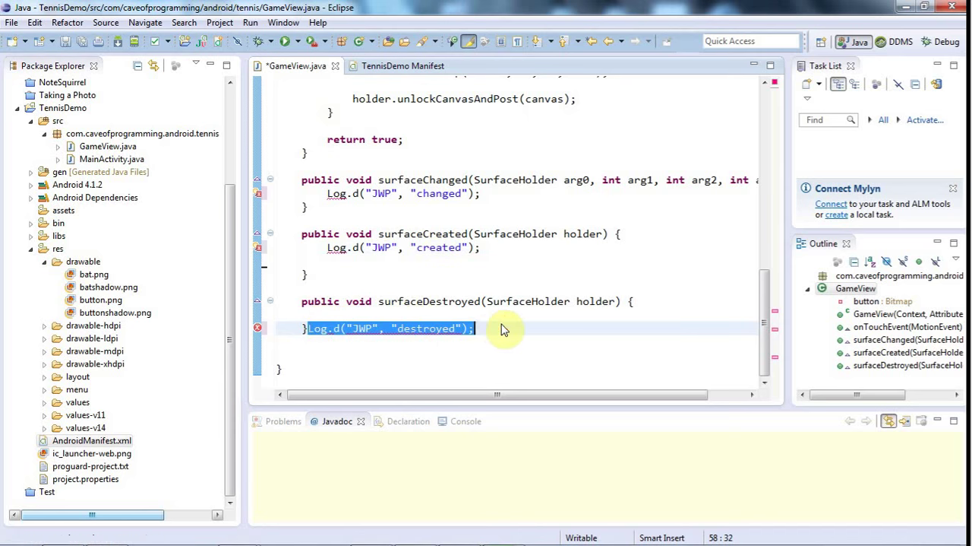
Move Log.d("JWP", "destroyed"); into surfaceDestroyed and import android.util.Log
key("Delete")
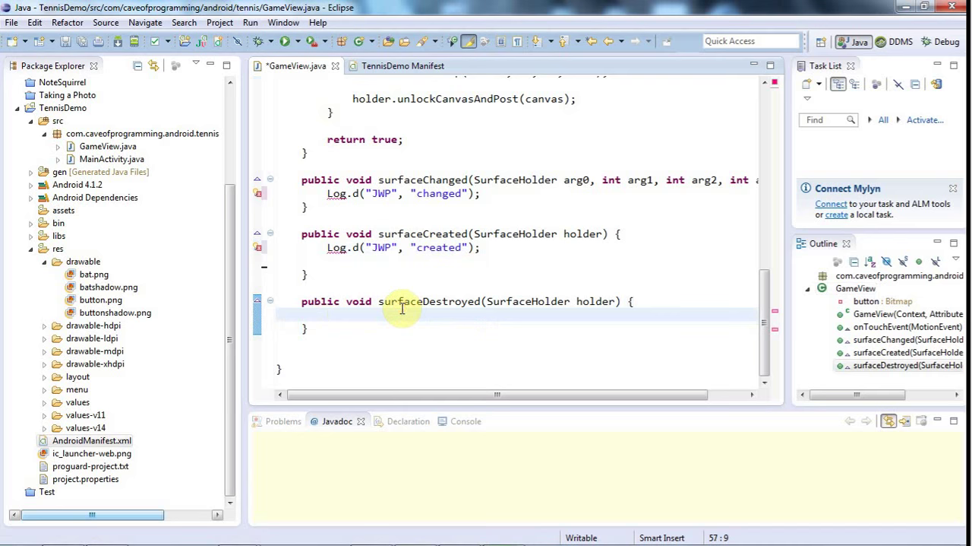
type("Log.d(\"JWP\", \"destroyed\");")
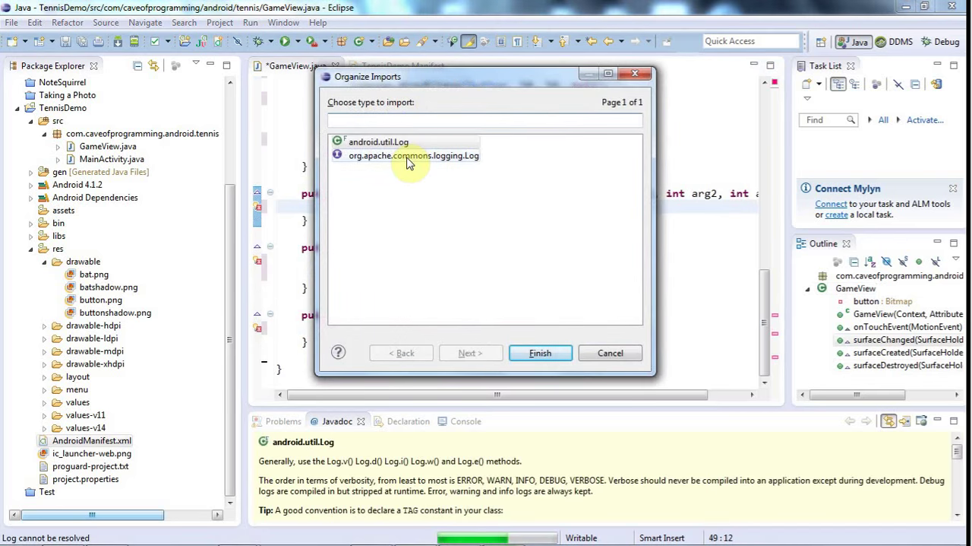
left_click(541, 353)
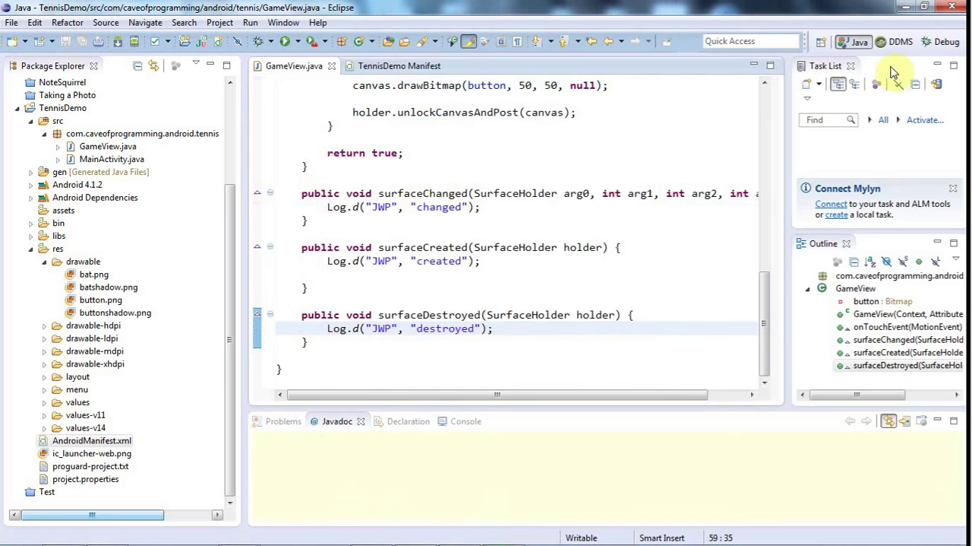
Run TennisDemo on the connected phone with the new logging callbacks
left_click(283, 41)
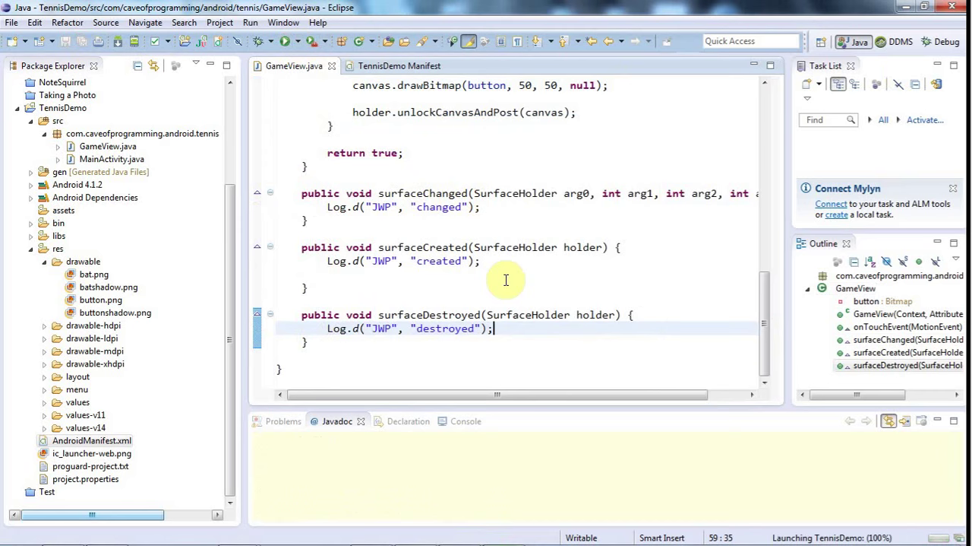
mouse_move(322, 373)
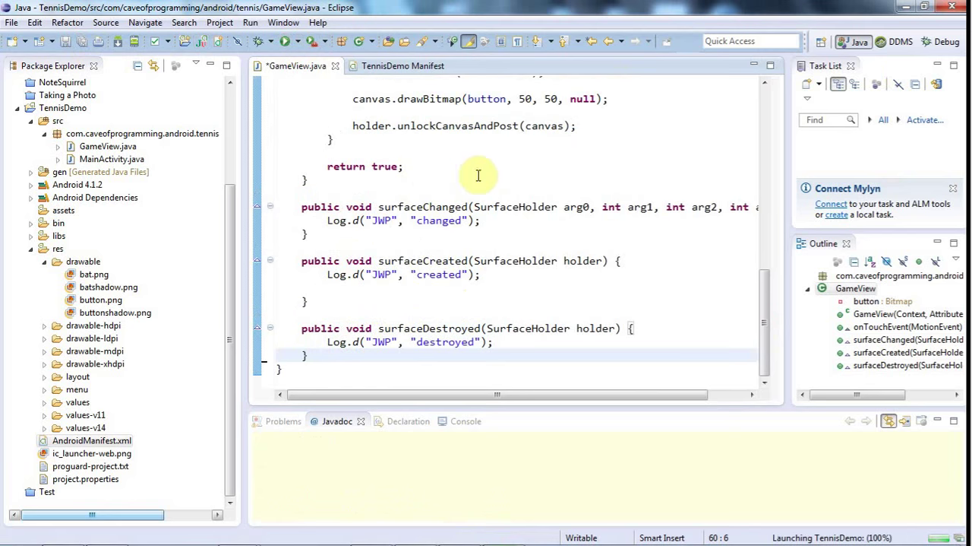
mouse_move(686, 197)
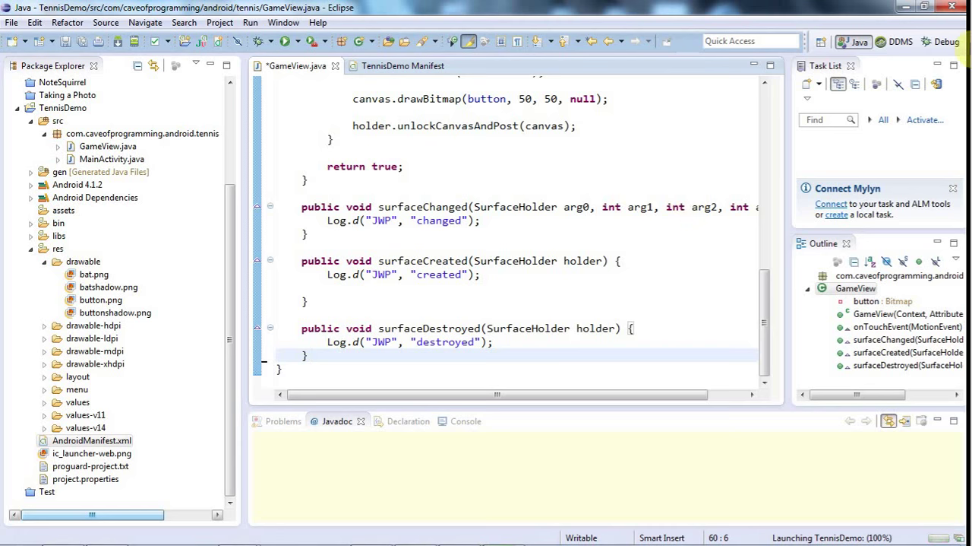
mouse_move(724, 285)
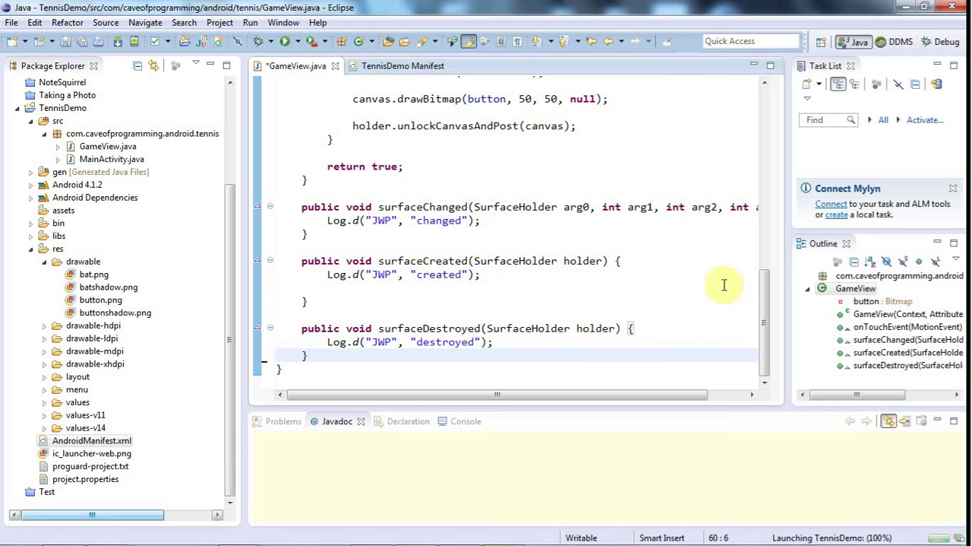
mouse_move(666, 267)
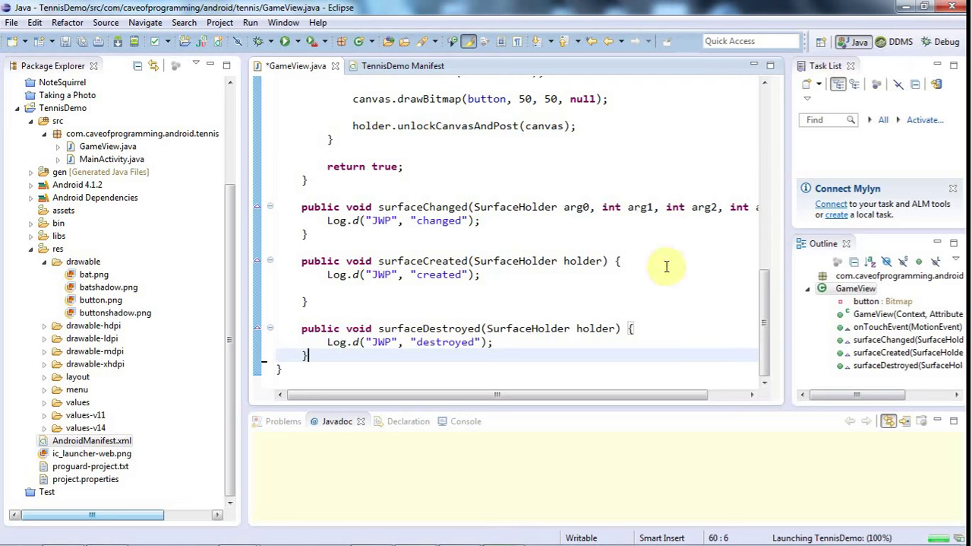
Show the Console output of TennisDemo.apk installing and launching on the phone
left_click(449, 421)
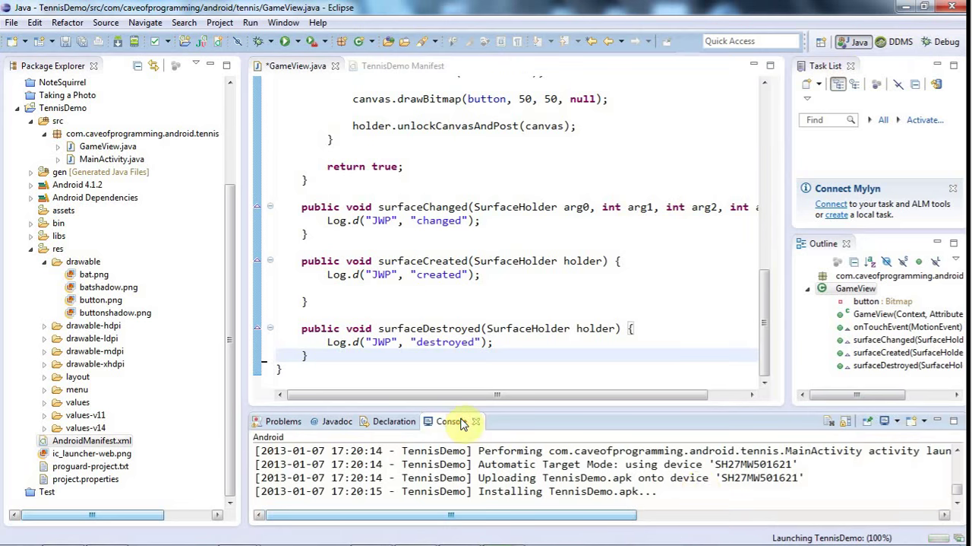
mouse_move(524, 206)
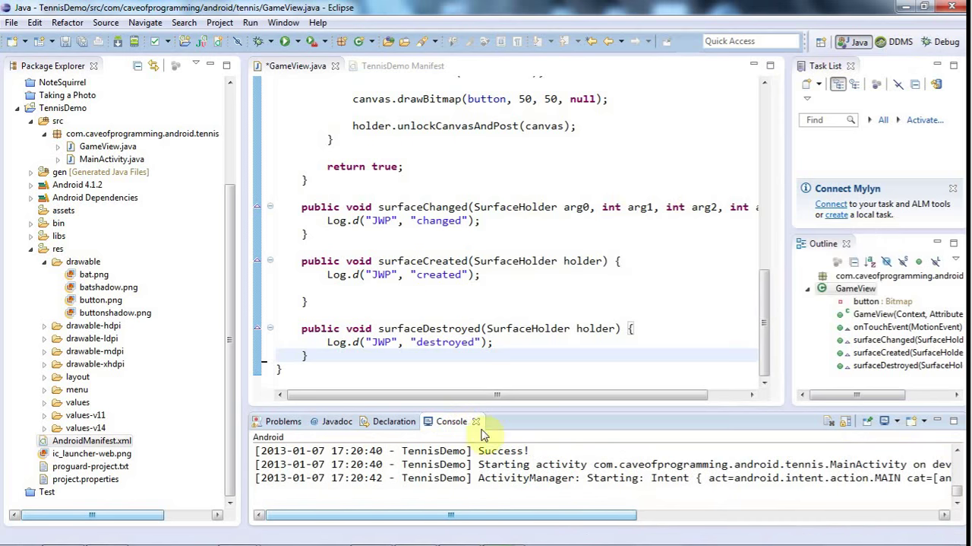
mouse_move(395, 411)
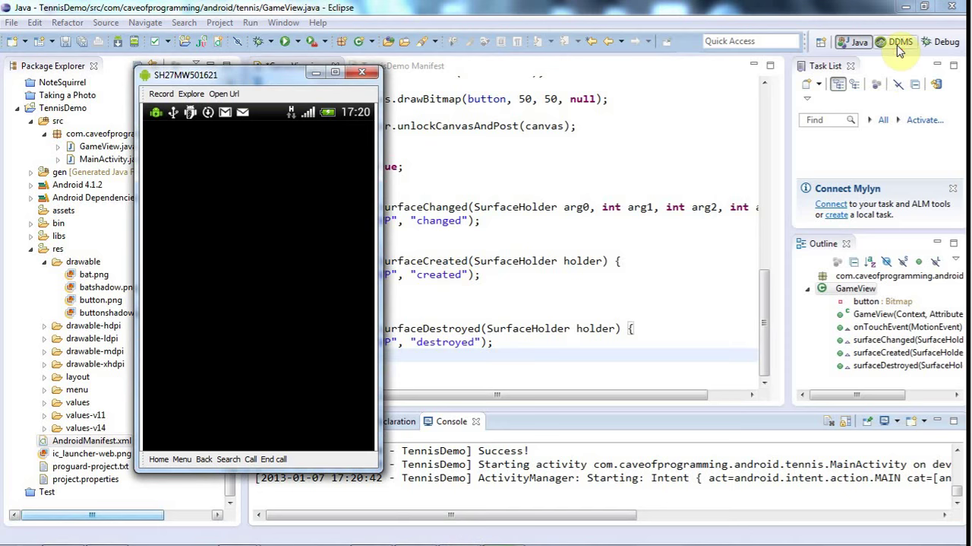
In DDMS LogCat, filter to My Debug Output listing the created, changed and destroyed JWP messages
left_click(900, 41)
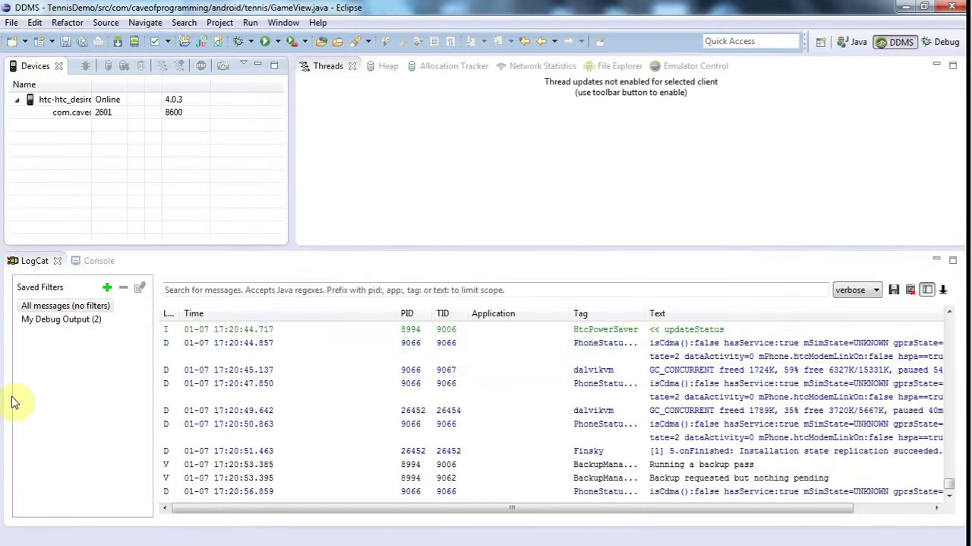
left_click(61, 318)
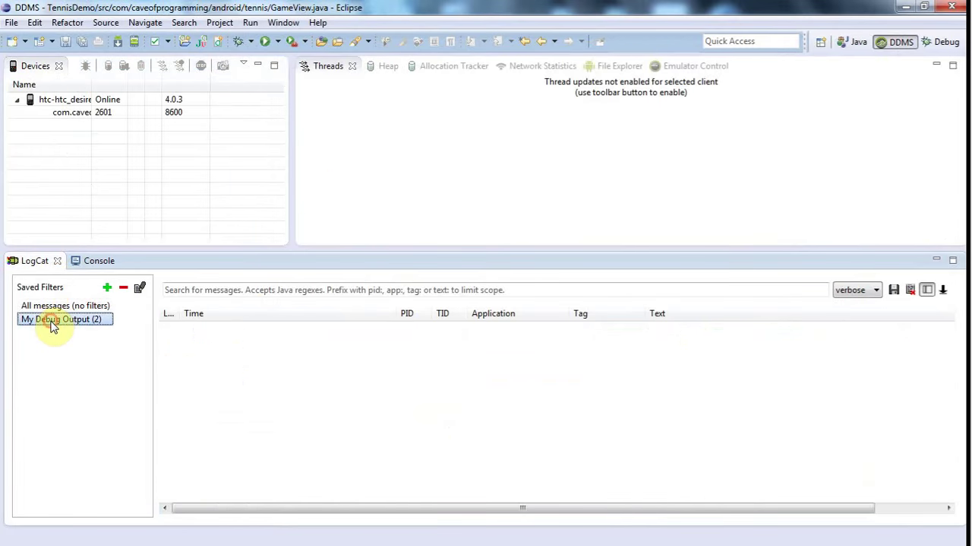
left_click(64, 317)
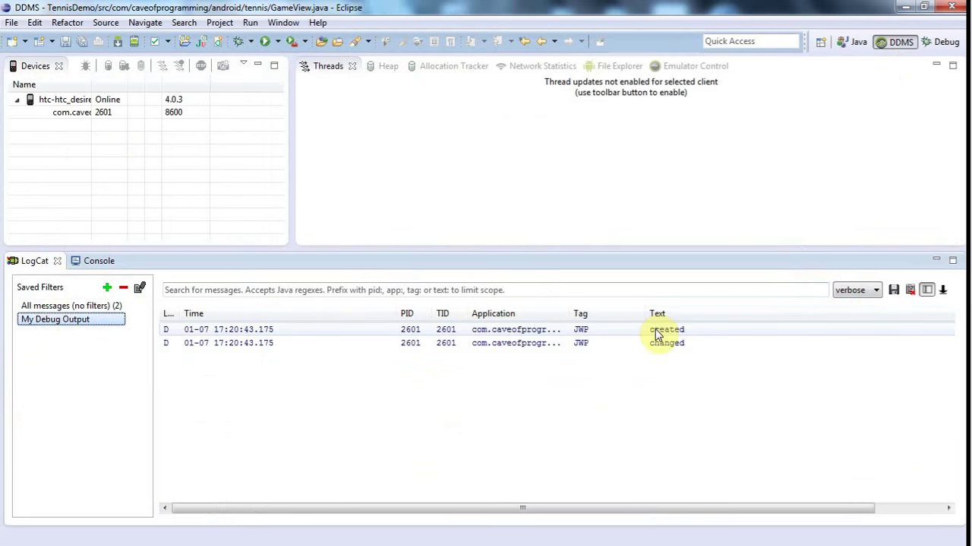
mouse_move(656, 521)
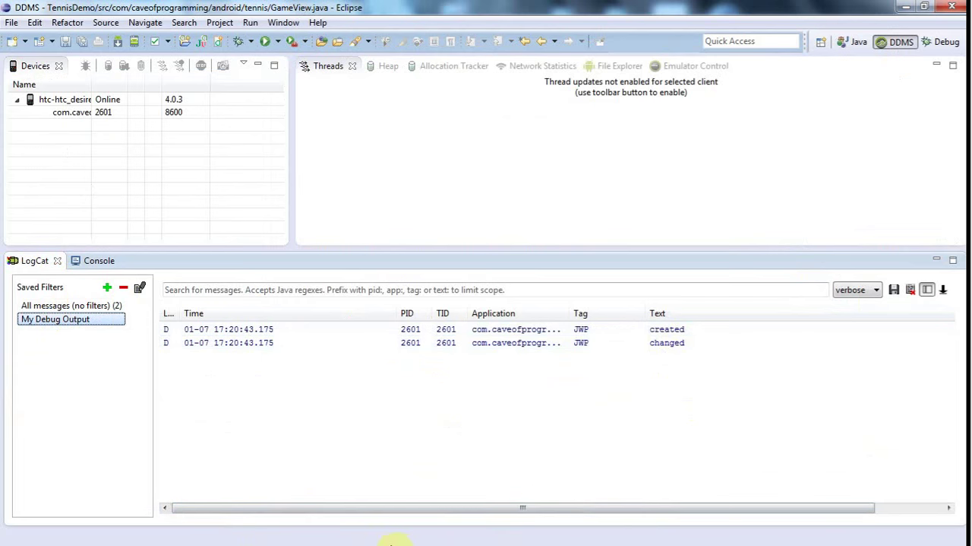
key("alt+tab")
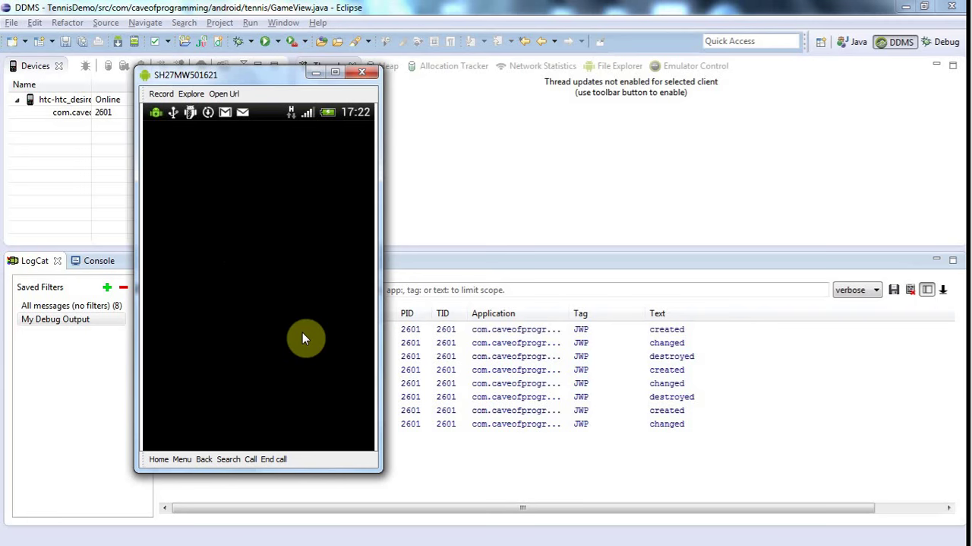
mouse_move(322, 297)
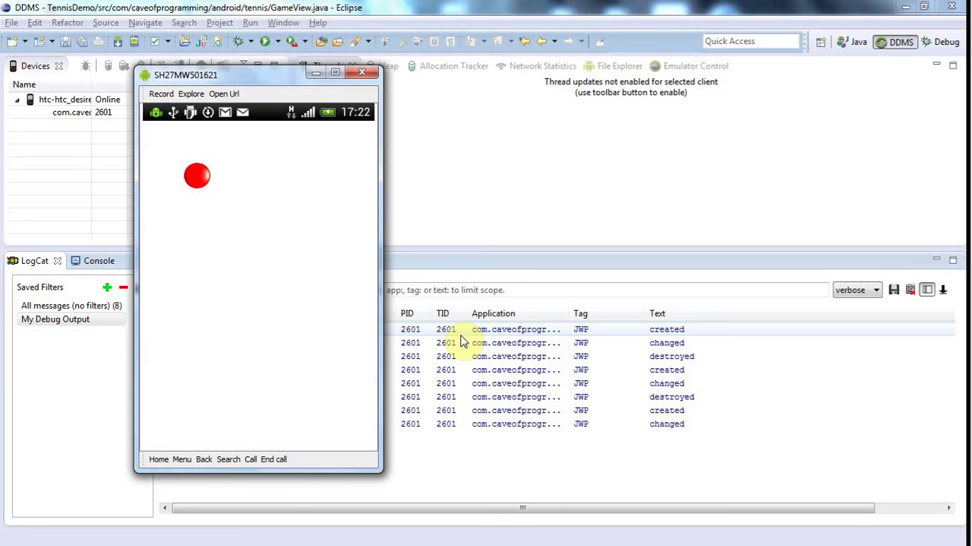
mouse_move(656, 445)
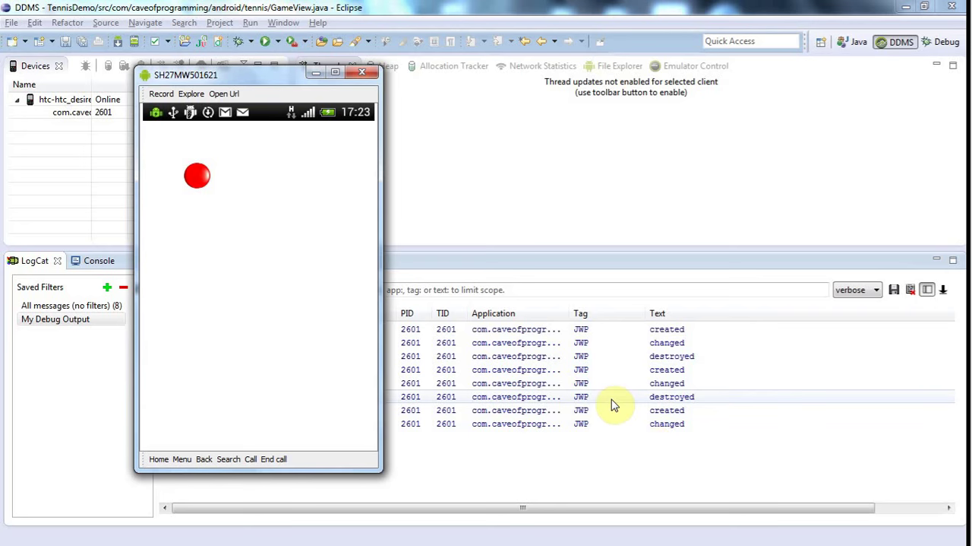
mouse_move(544, 422)
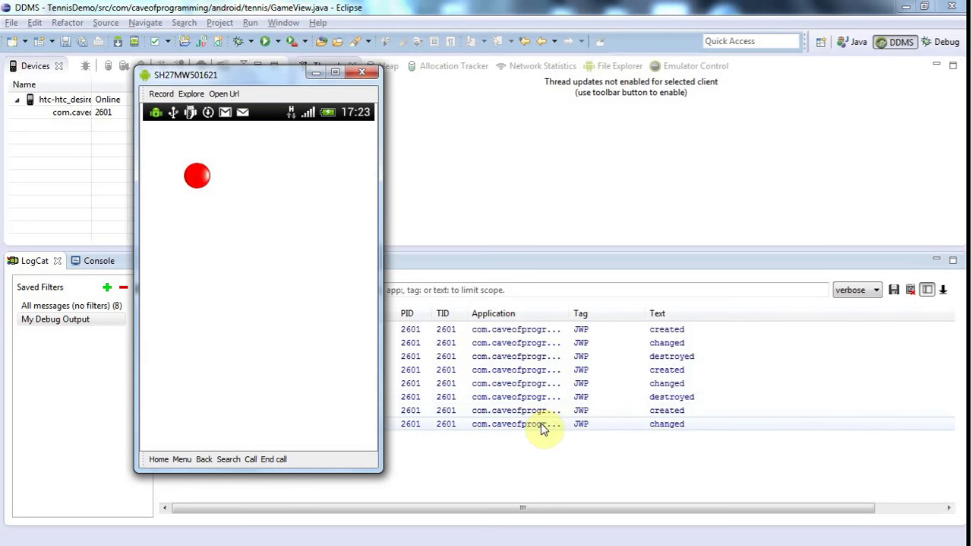